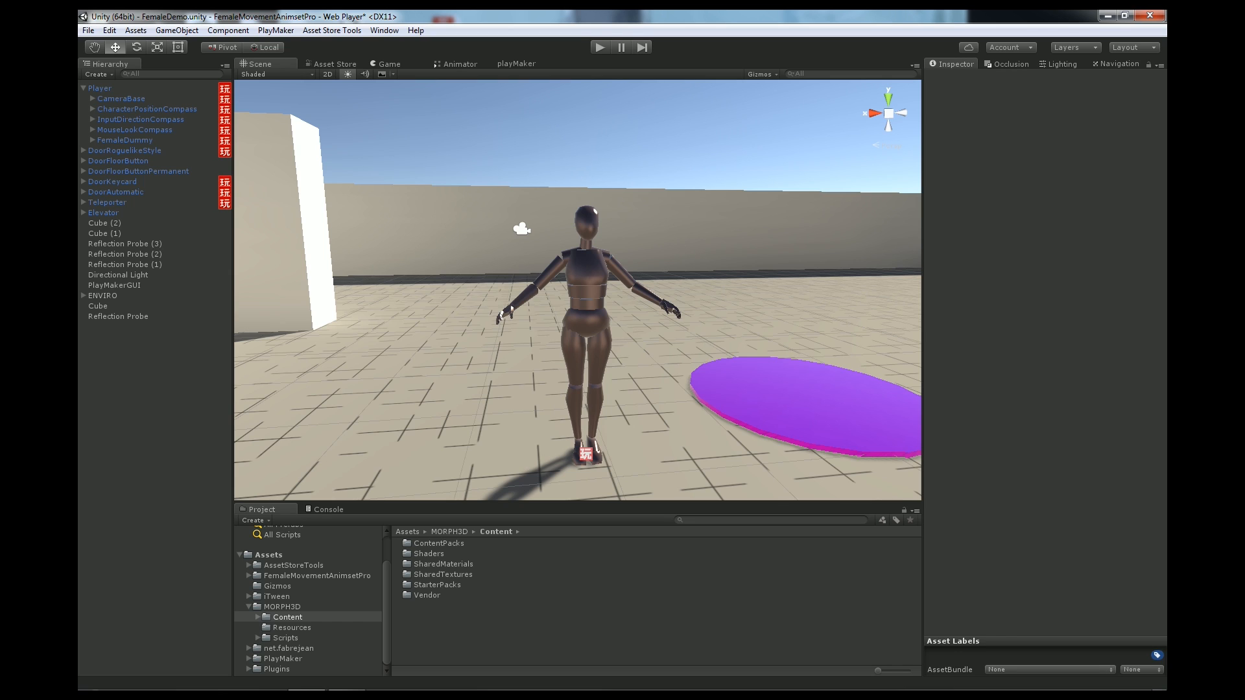
# Browse FemaleMovementAnimsetPro to the UnzipAndReplace_InputManager folder and view its ProjectSettings item.
pyautogui.click(250, 576)
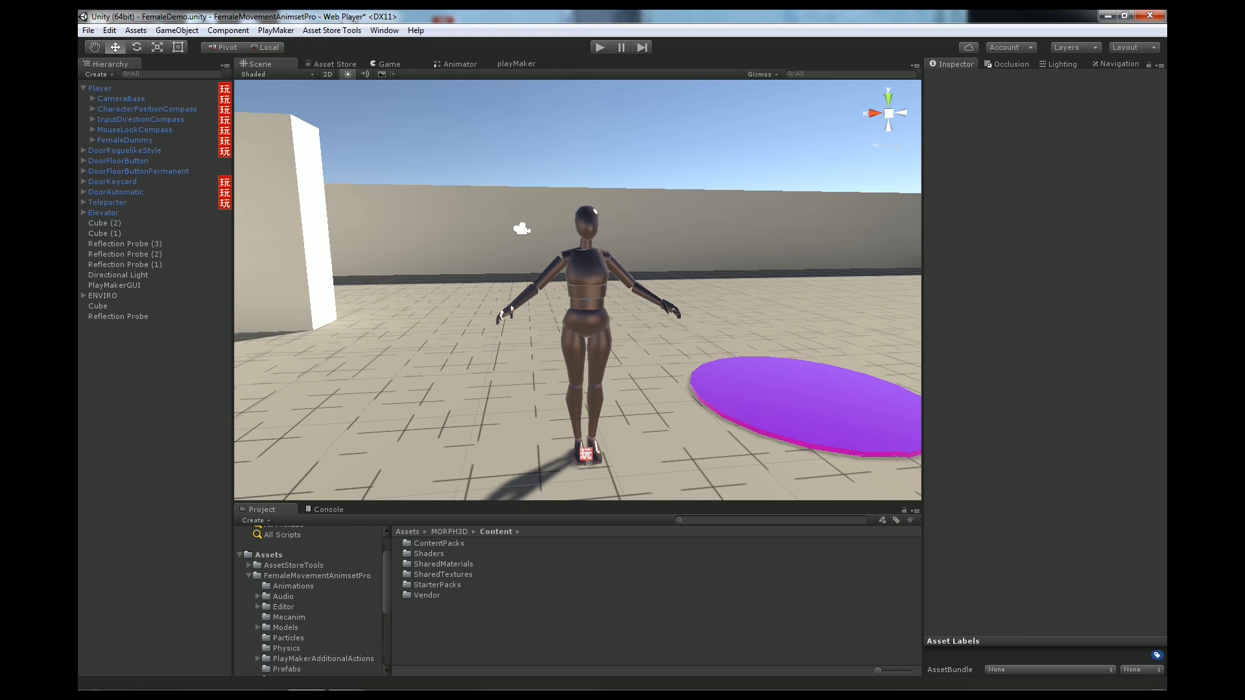
pyautogui.scroll(-3)
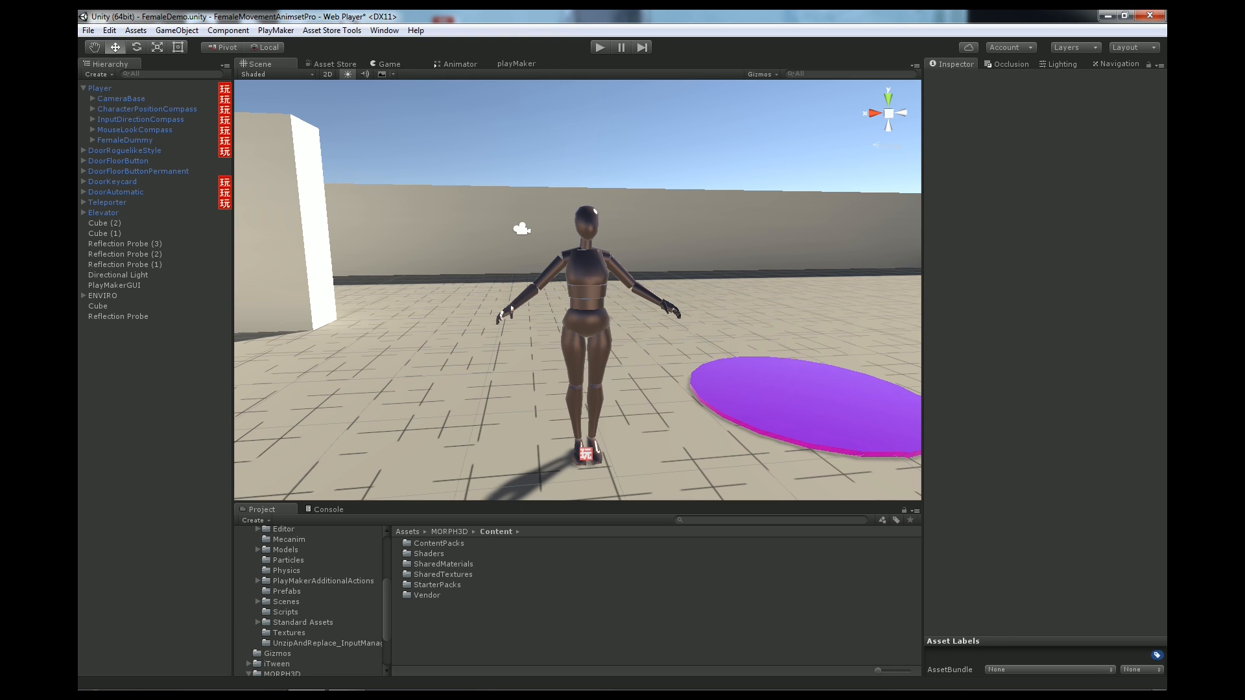
pyautogui.click(327, 643)
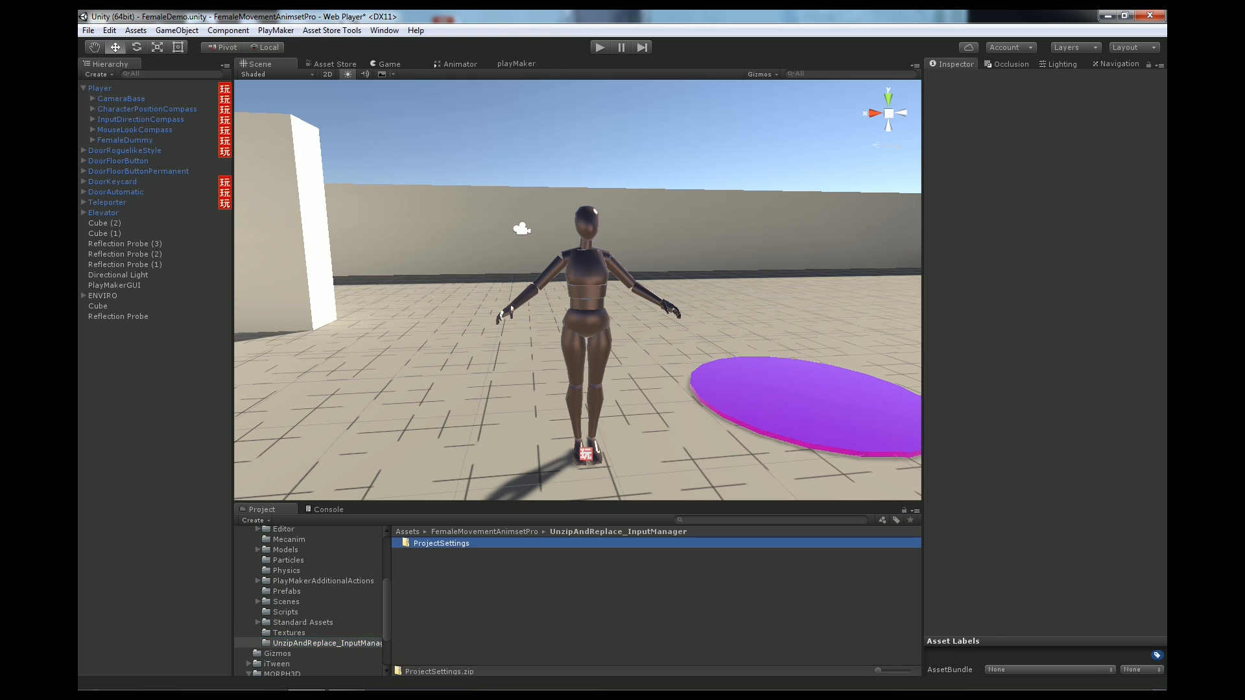
pyautogui.click(441, 544)
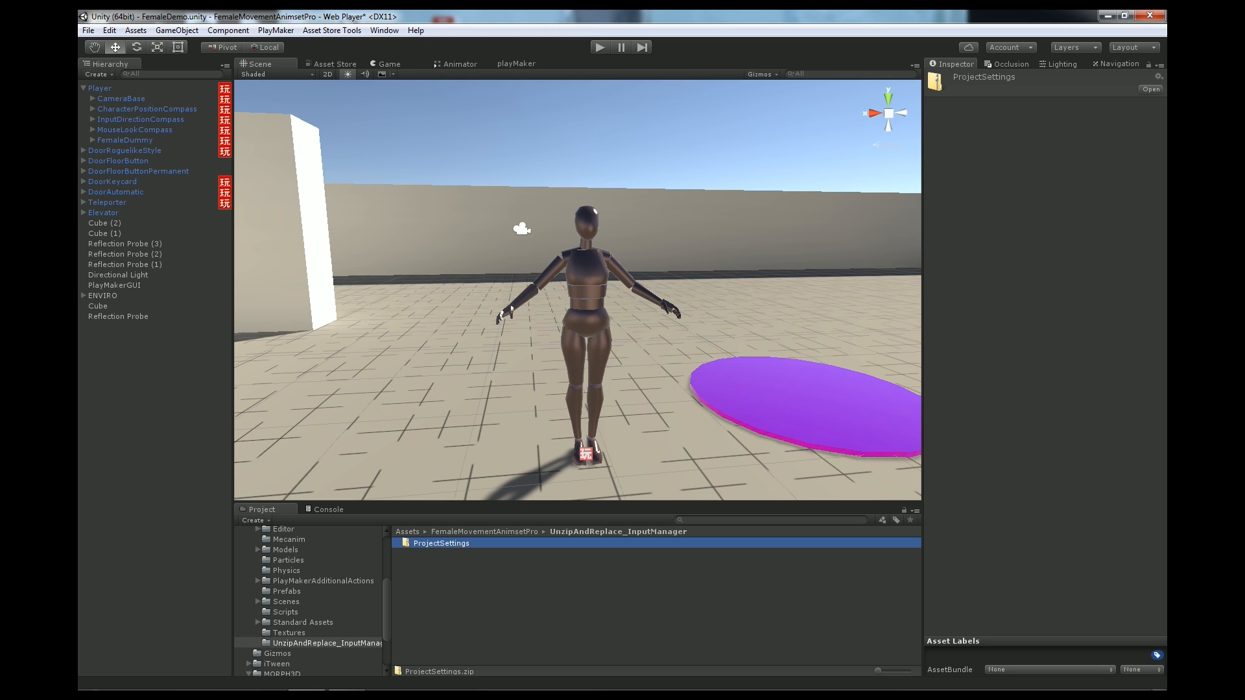
pyautogui.scroll(-3)
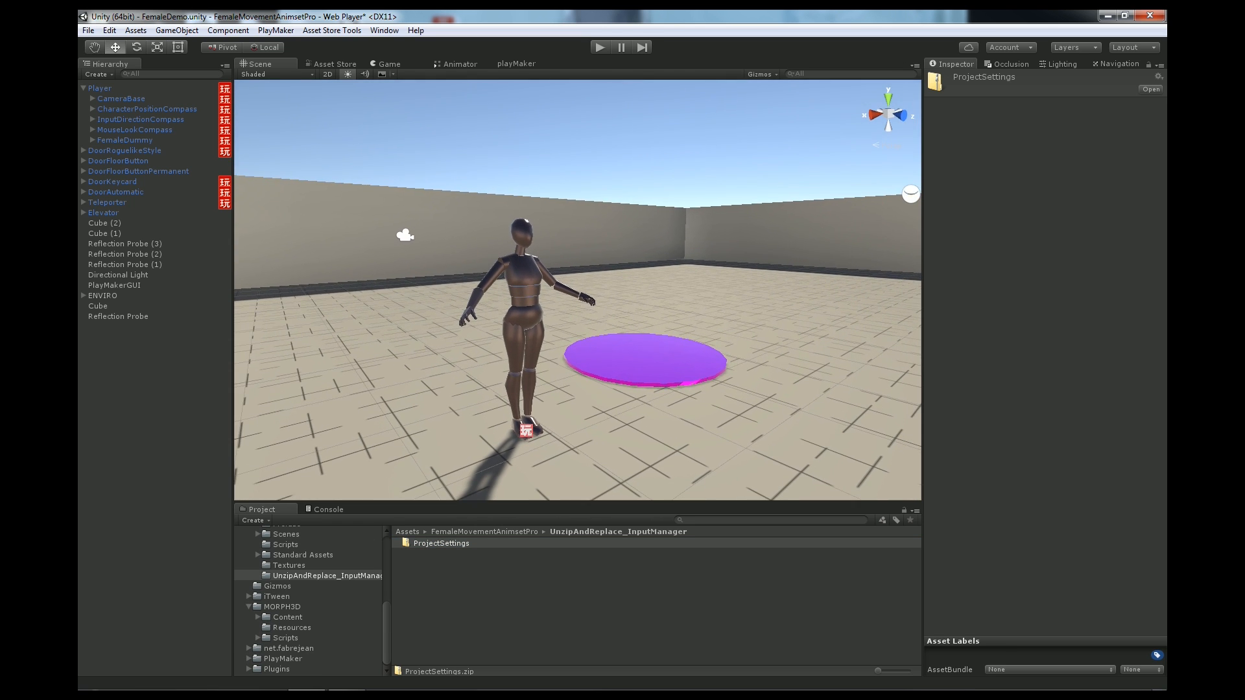
# Navigate MORPH3D > Content > StarterPacks > Female to reach the MCSFemaleLite model folder.
pyautogui.click(100, 89)
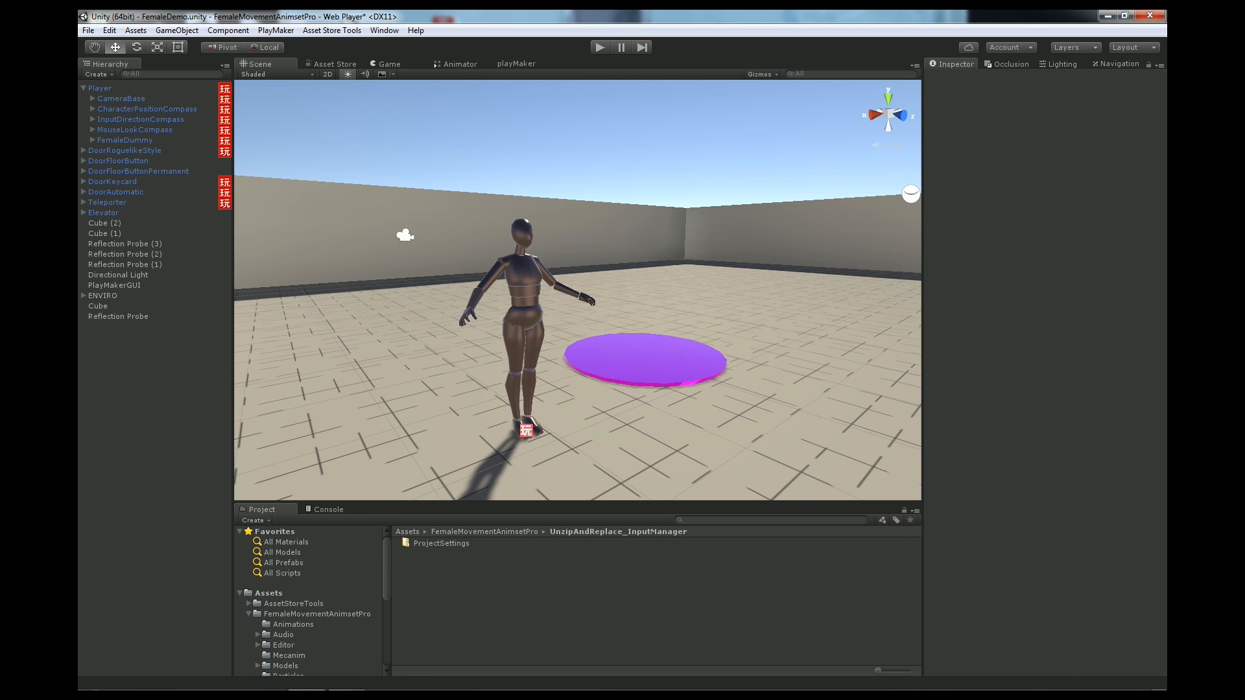
pyautogui.click(275, 607)
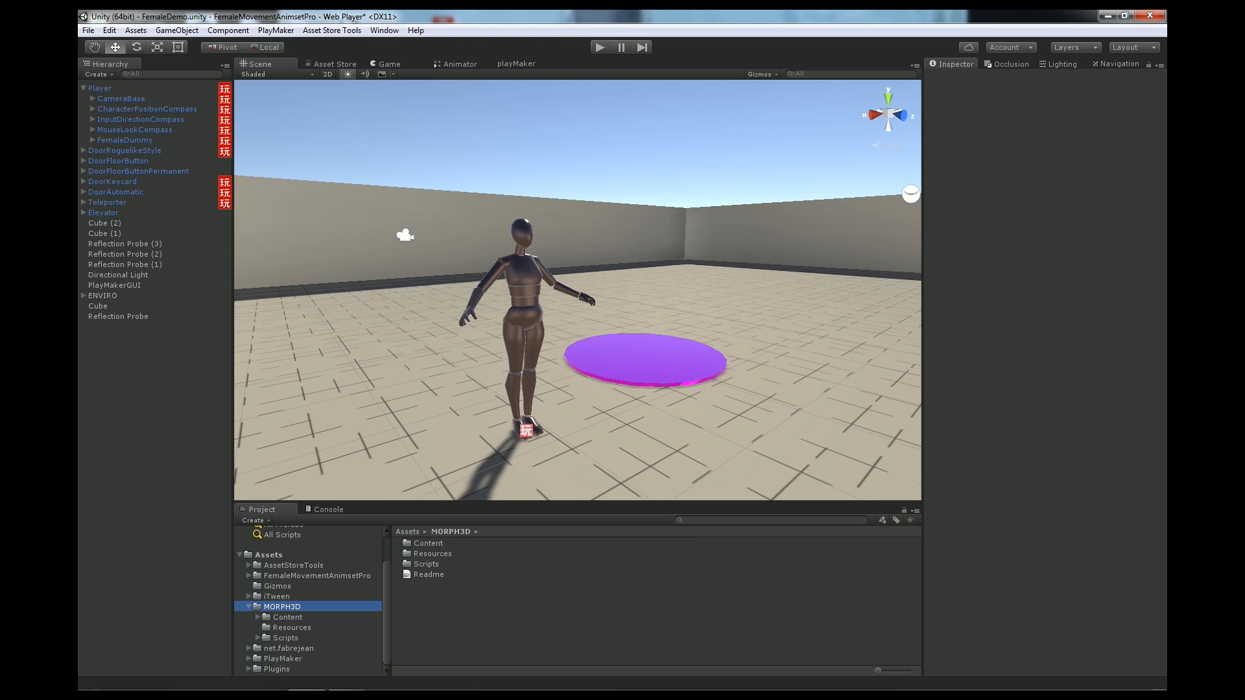
pyautogui.click(263, 618)
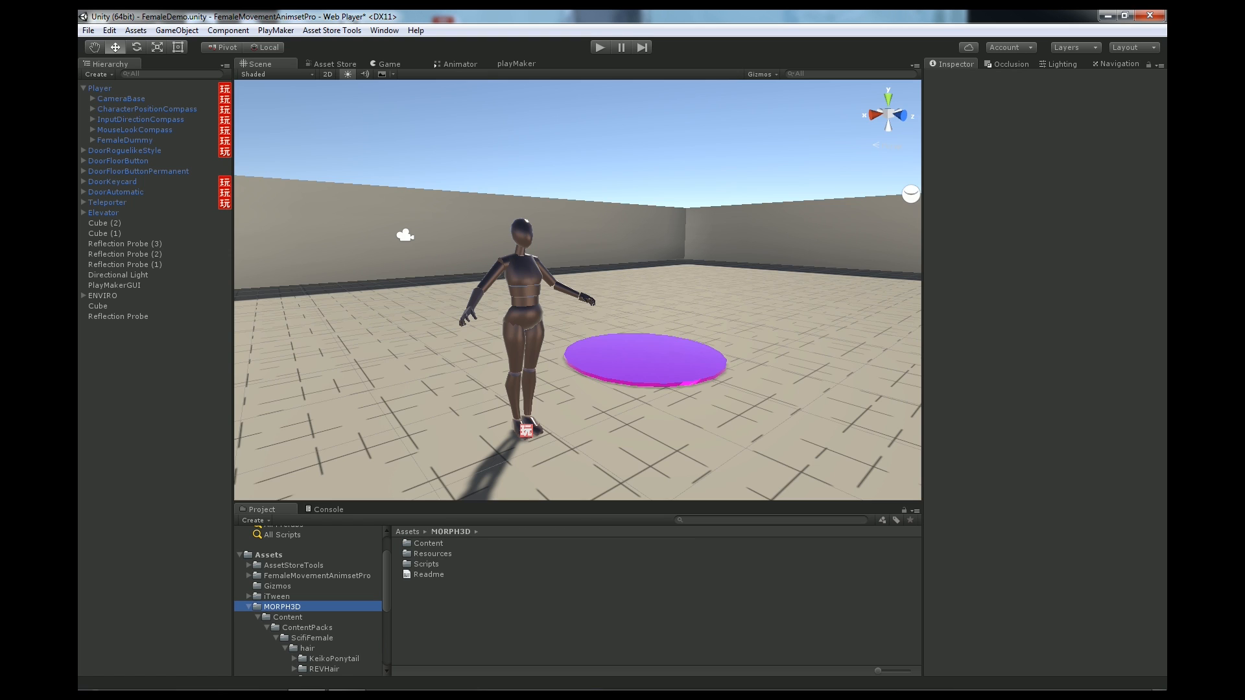
pyautogui.click(288, 618)
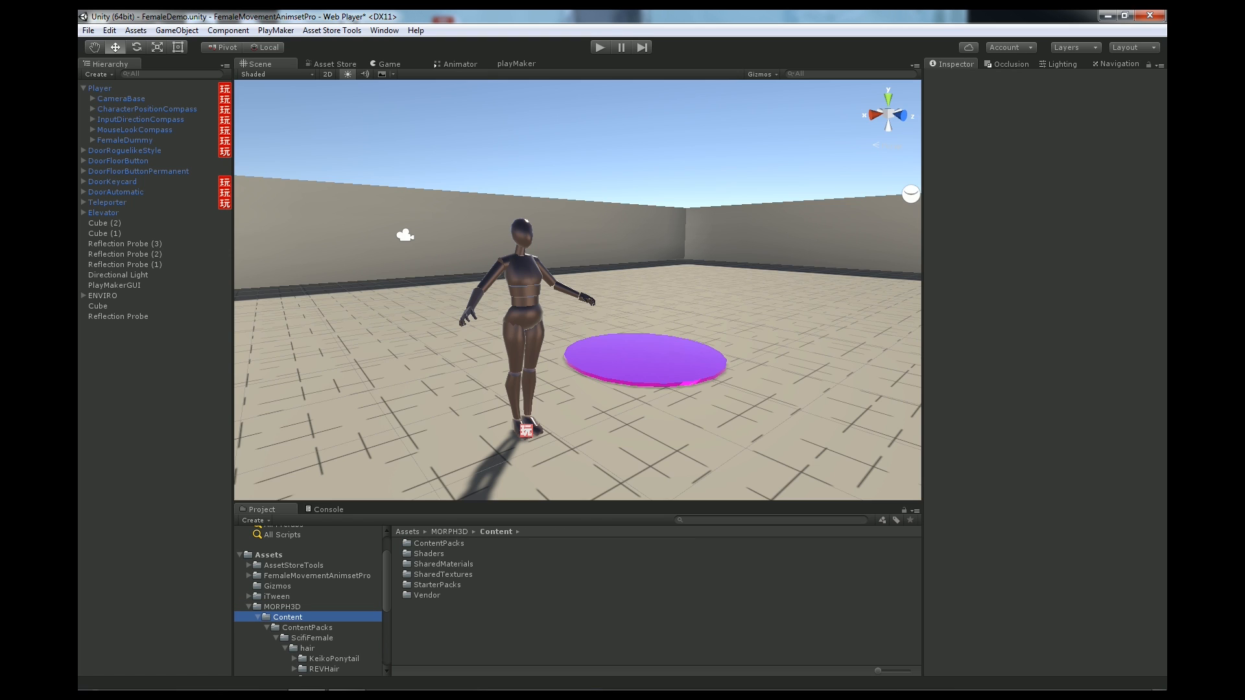
pyautogui.click(438, 585)
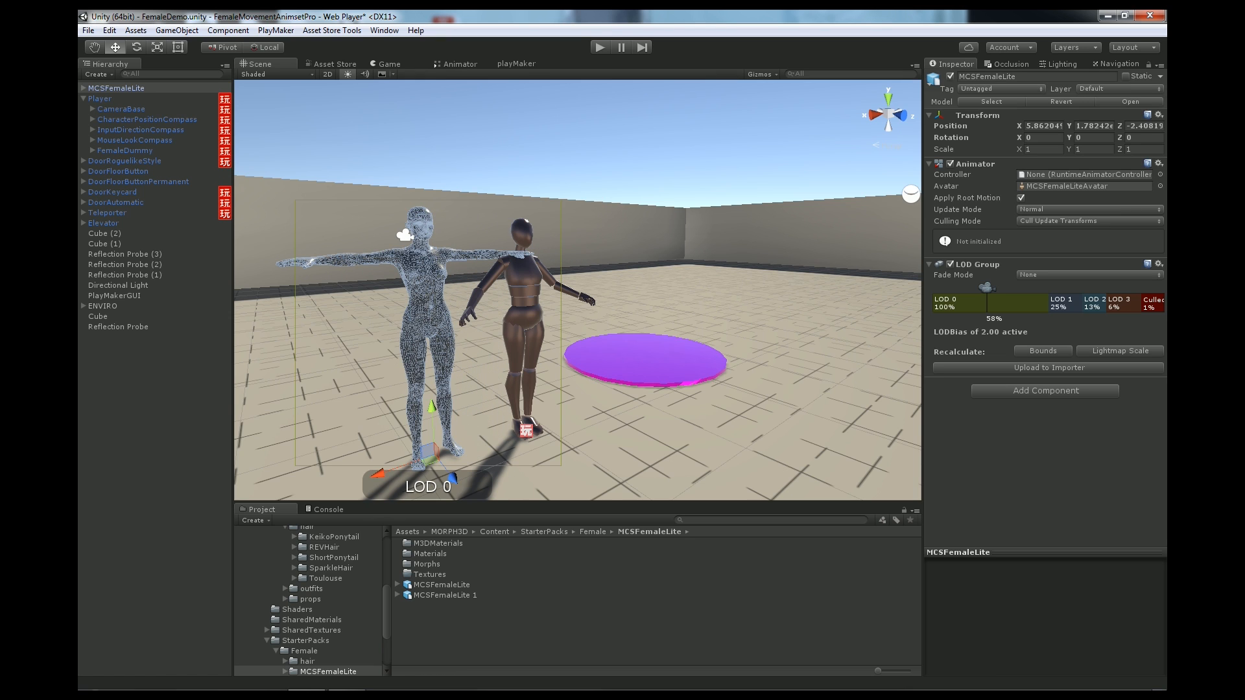
# Parent MCSFemaleLite under Player and zero its Transform position over FemaleDummy.
pyautogui.click(441, 585)
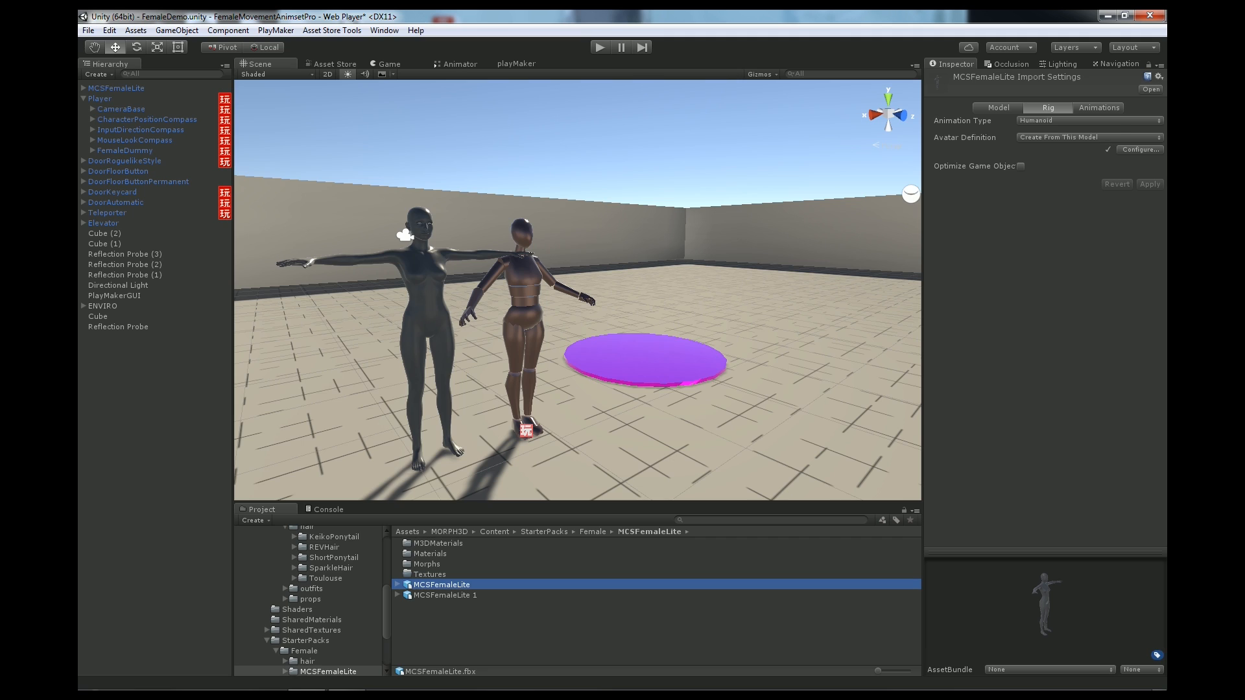
pyautogui.click(117, 88)
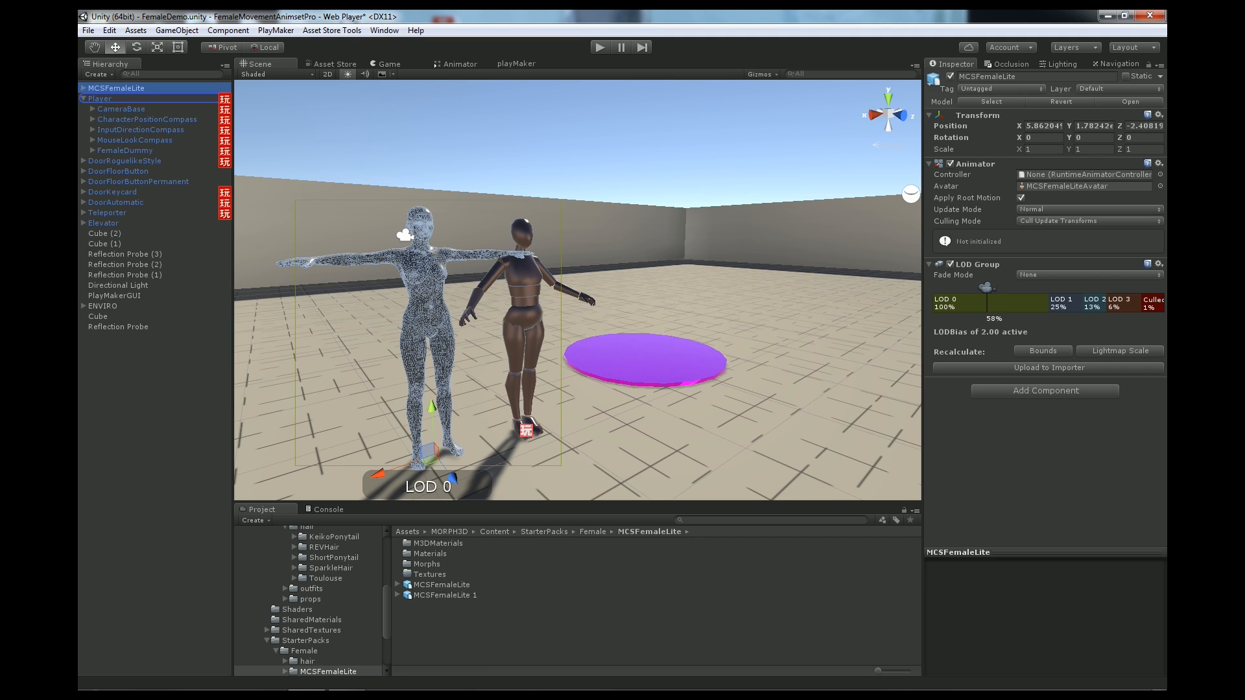
pyautogui.click(121, 150)
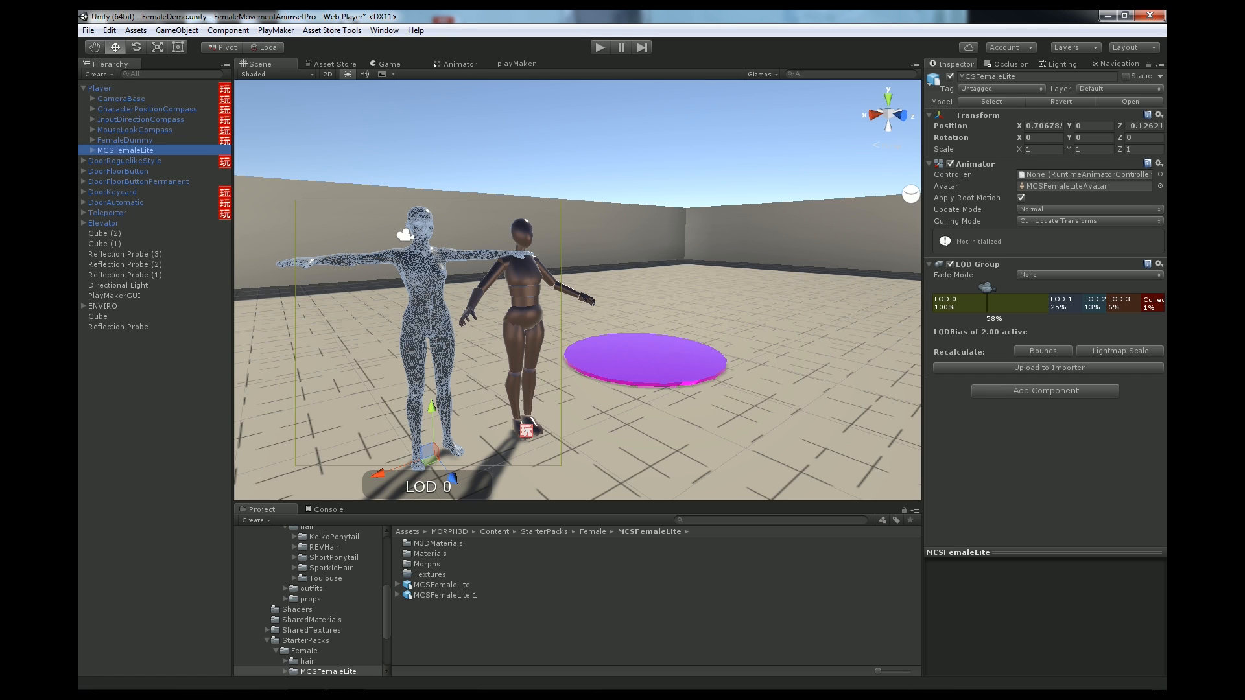
pyautogui.click(1040, 128)
pyautogui.write('0')
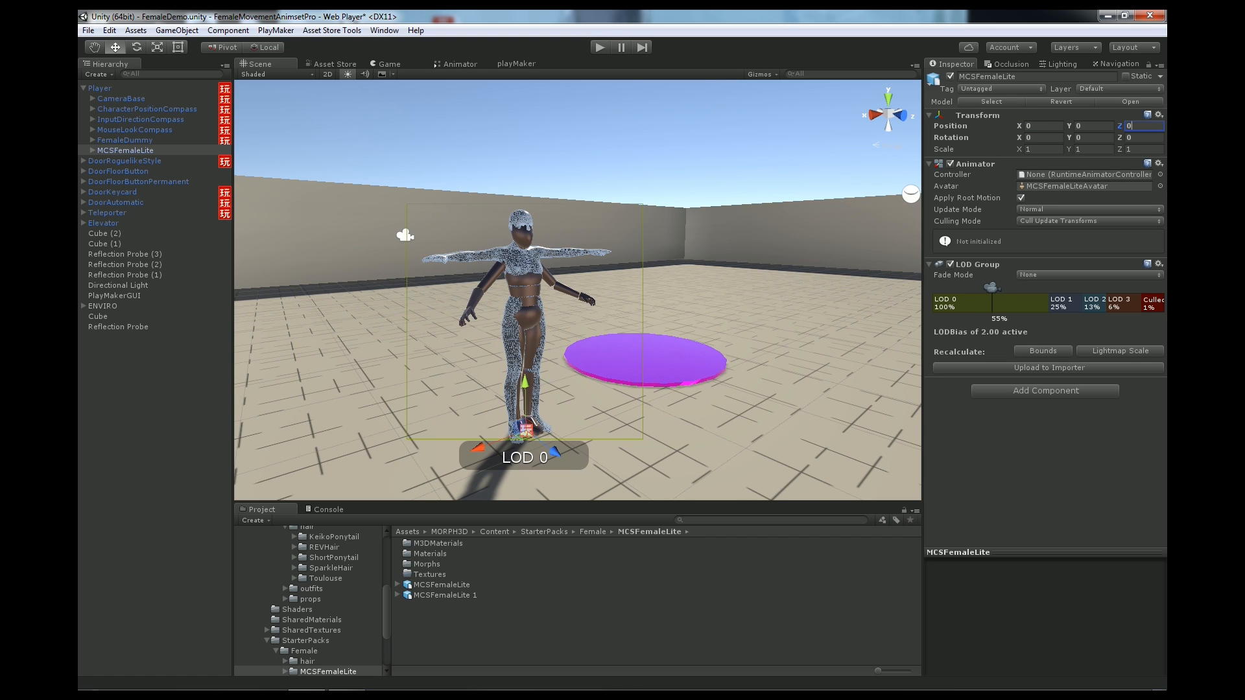
pyautogui.click(124, 141)
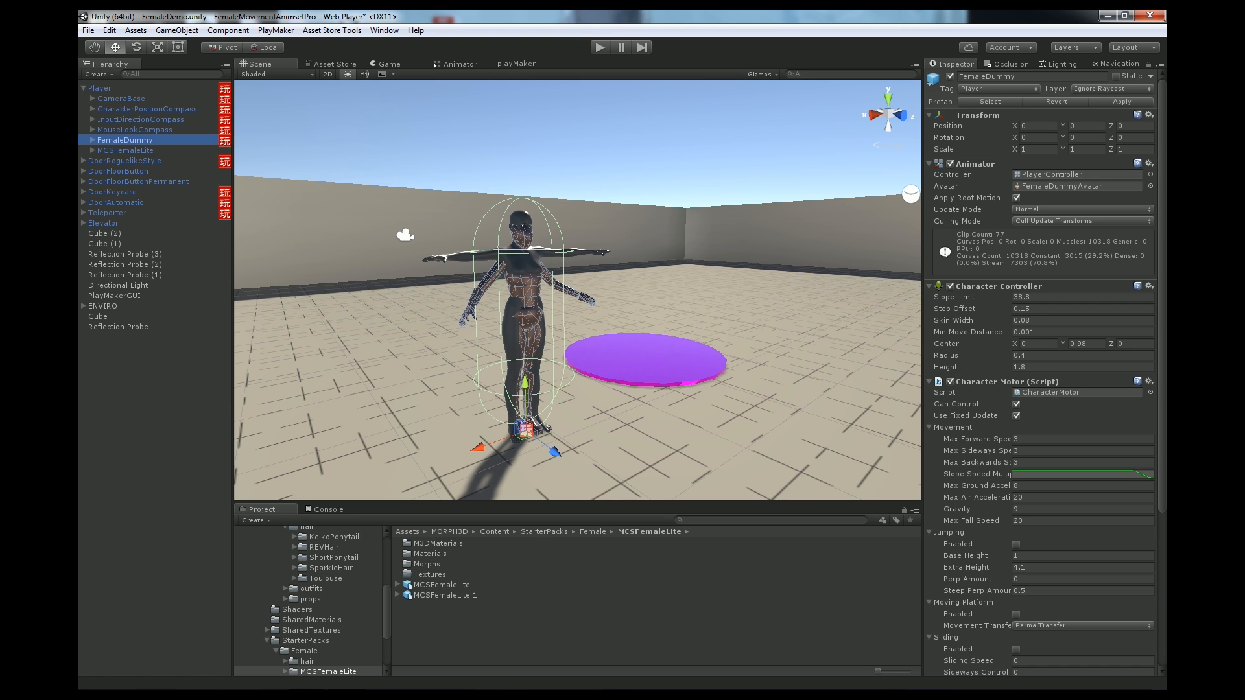
# Copy FemaleDummy's Character Controller component and paste it onto MCSFemaleLite.
pyautogui.scroll(-3)
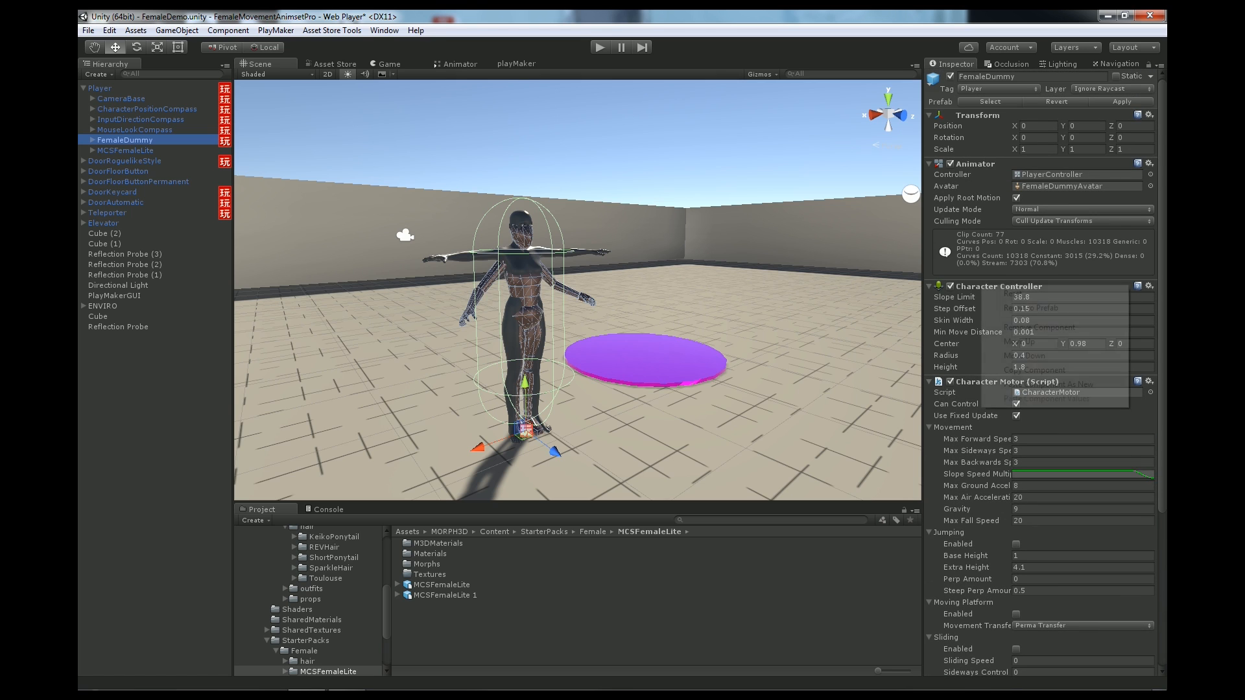
pyautogui.click(1149, 285)
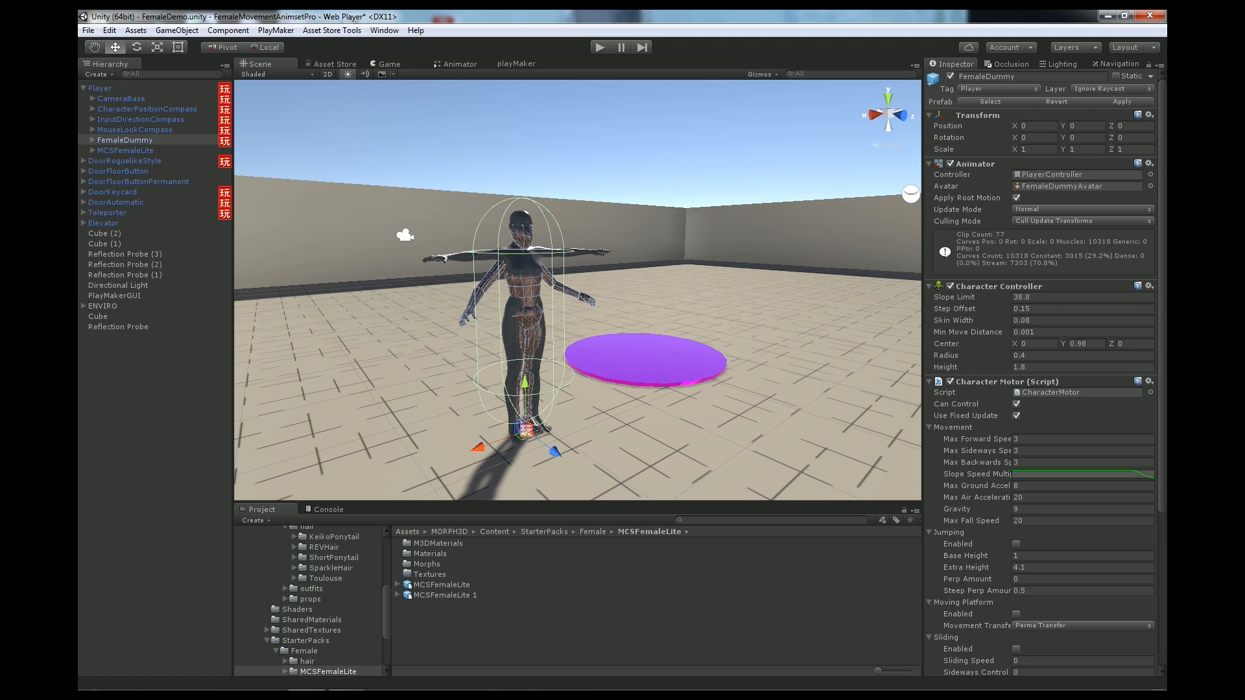
pyautogui.click(1160, 265)
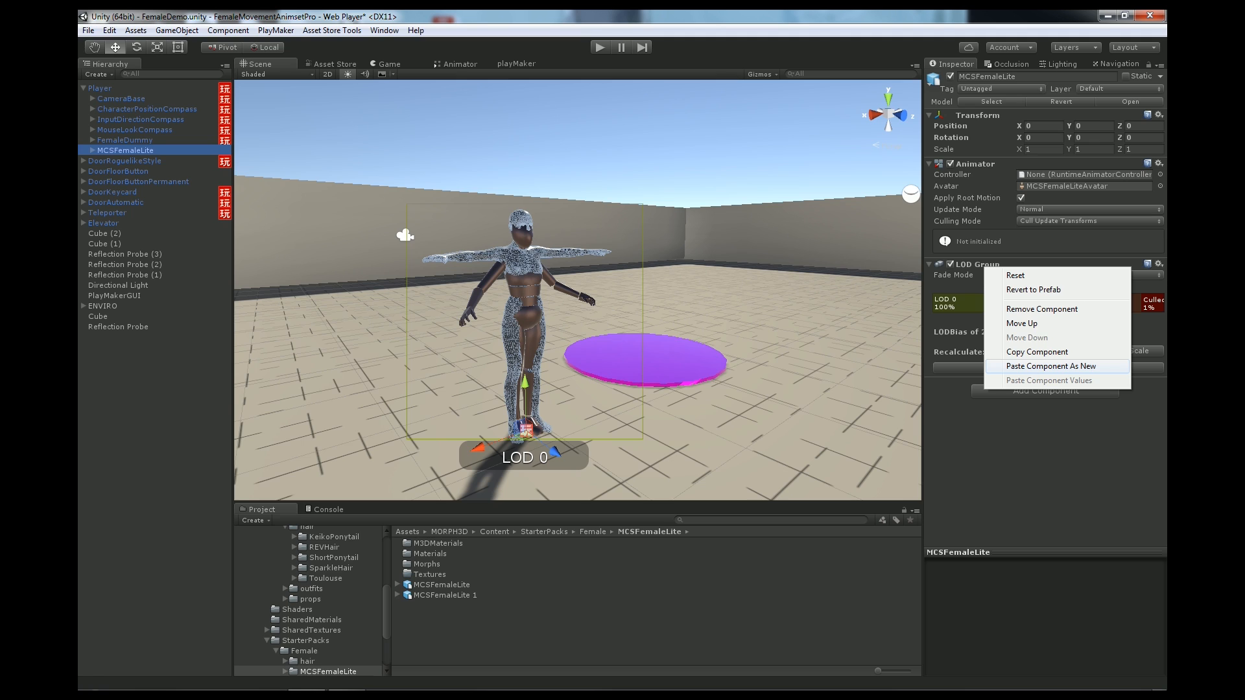
pyautogui.click(124, 140)
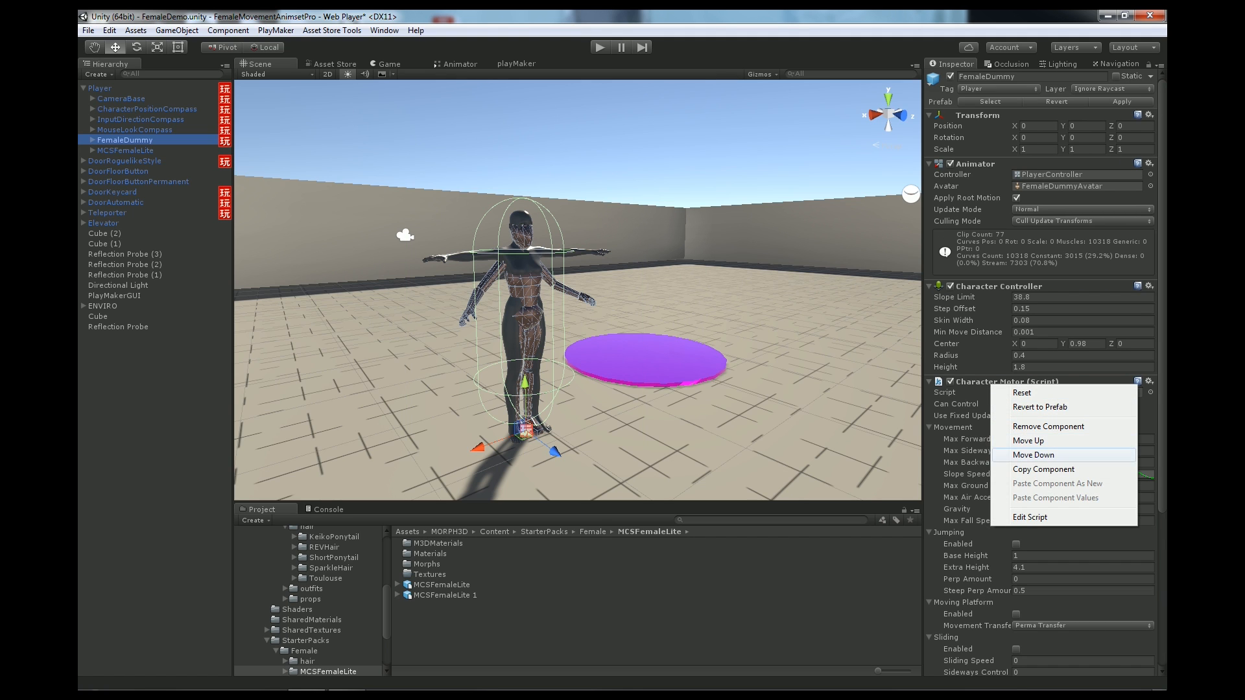
# Copy the Character Motor onto MCSFemaleLite, then copy FemaleDummy's PlayMaker FSM component.
pyautogui.click(122, 150)
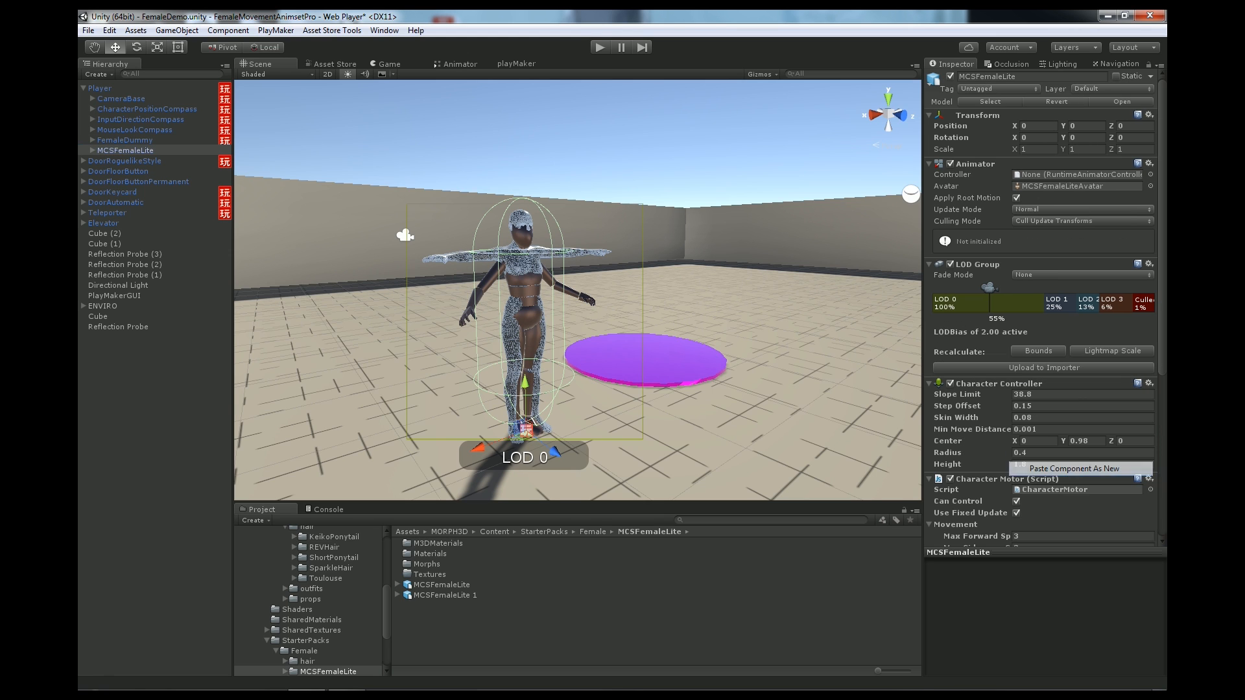
pyautogui.click(124, 140)
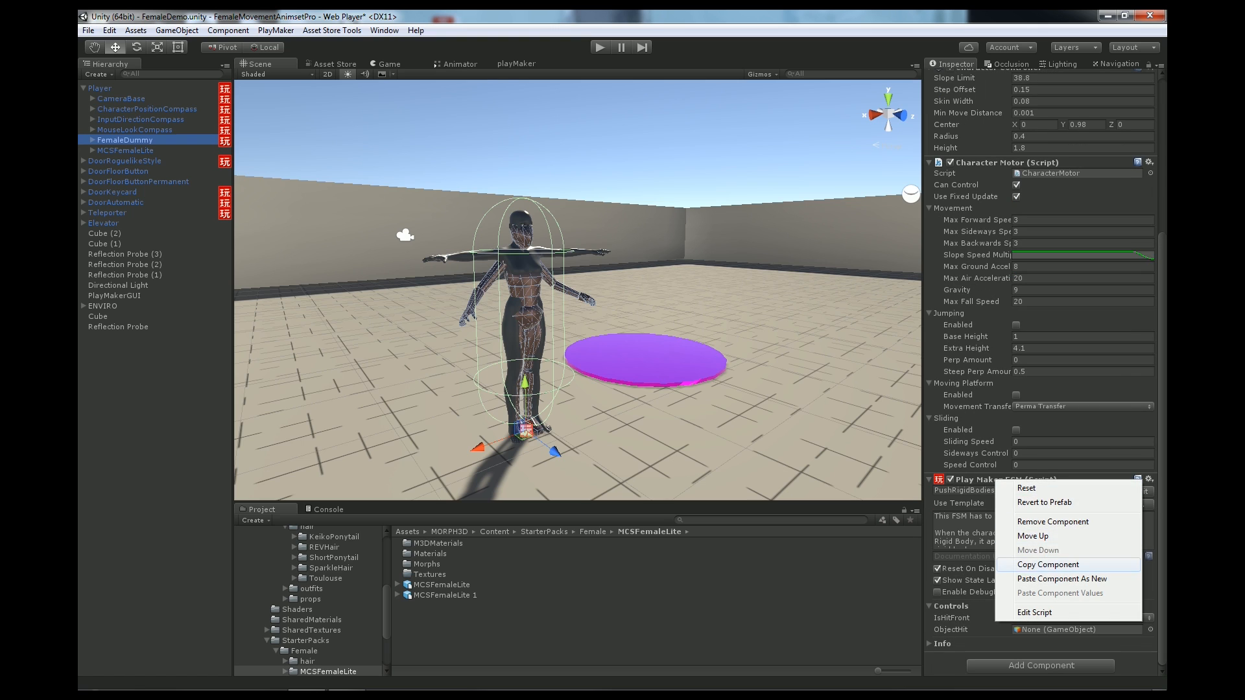
pyautogui.click(126, 150)
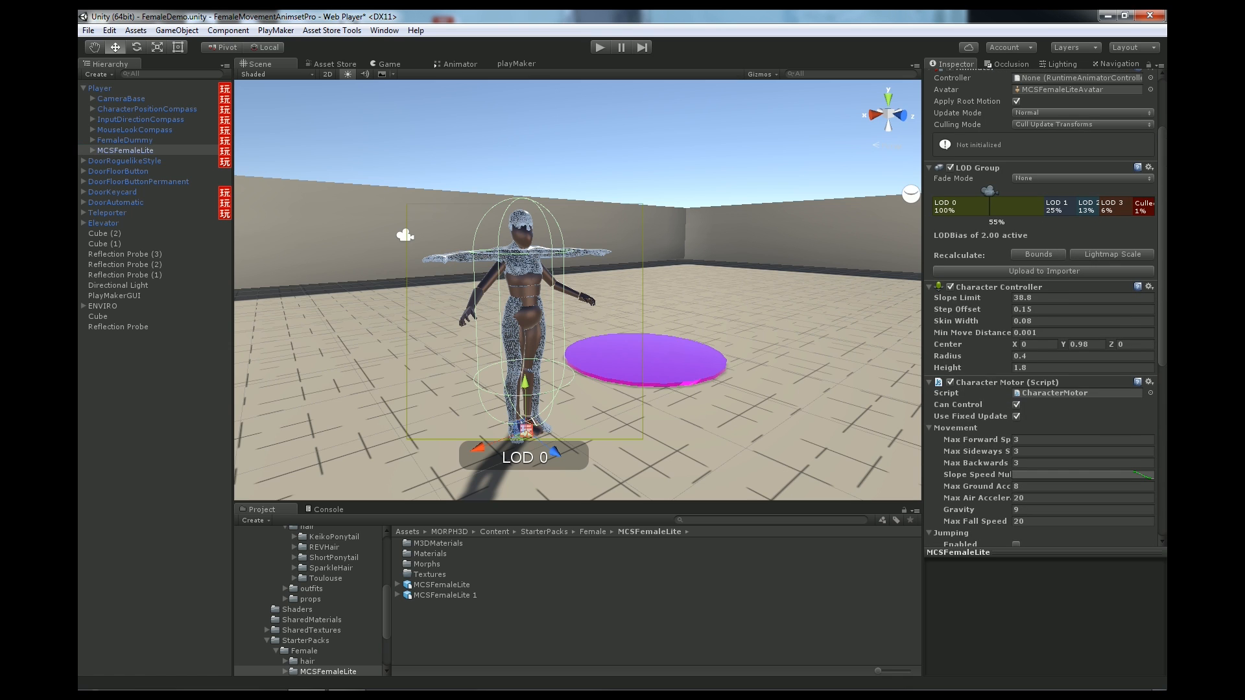
# Set MCSFemaleLite's Tag to Player and Layer to Ignore Raycast, matching FemaleDummy.
pyautogui.click(124, 140)
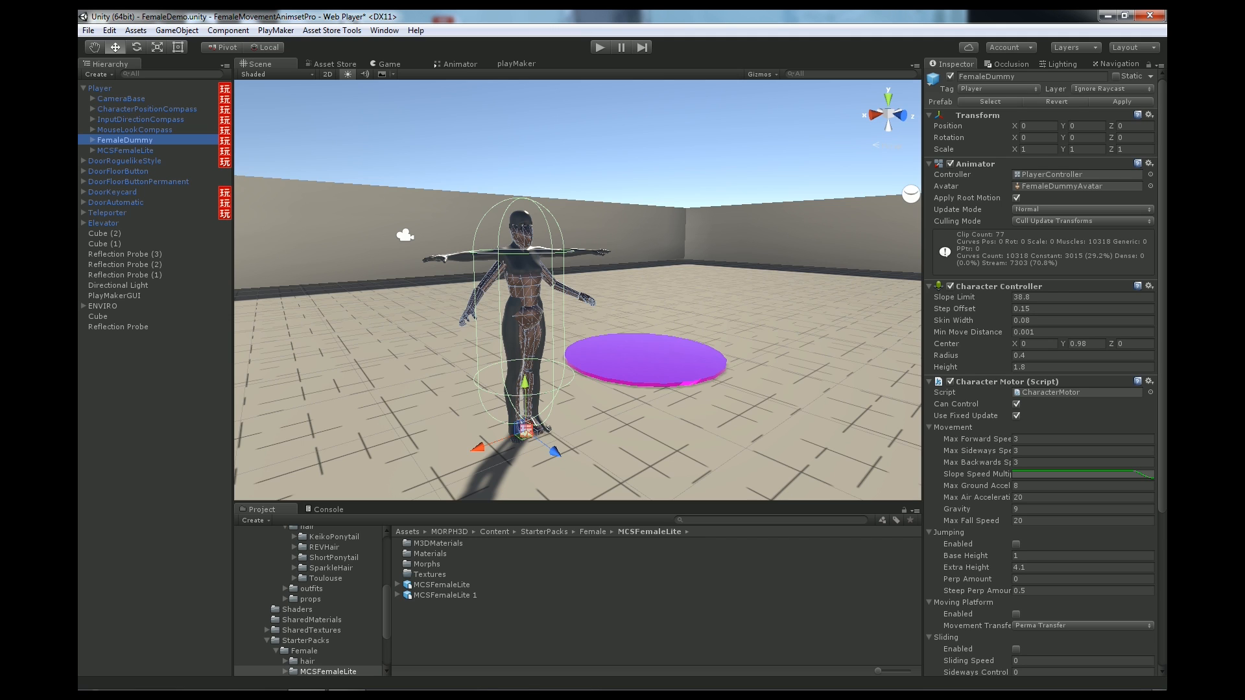
pyautogui.click(119, 151)
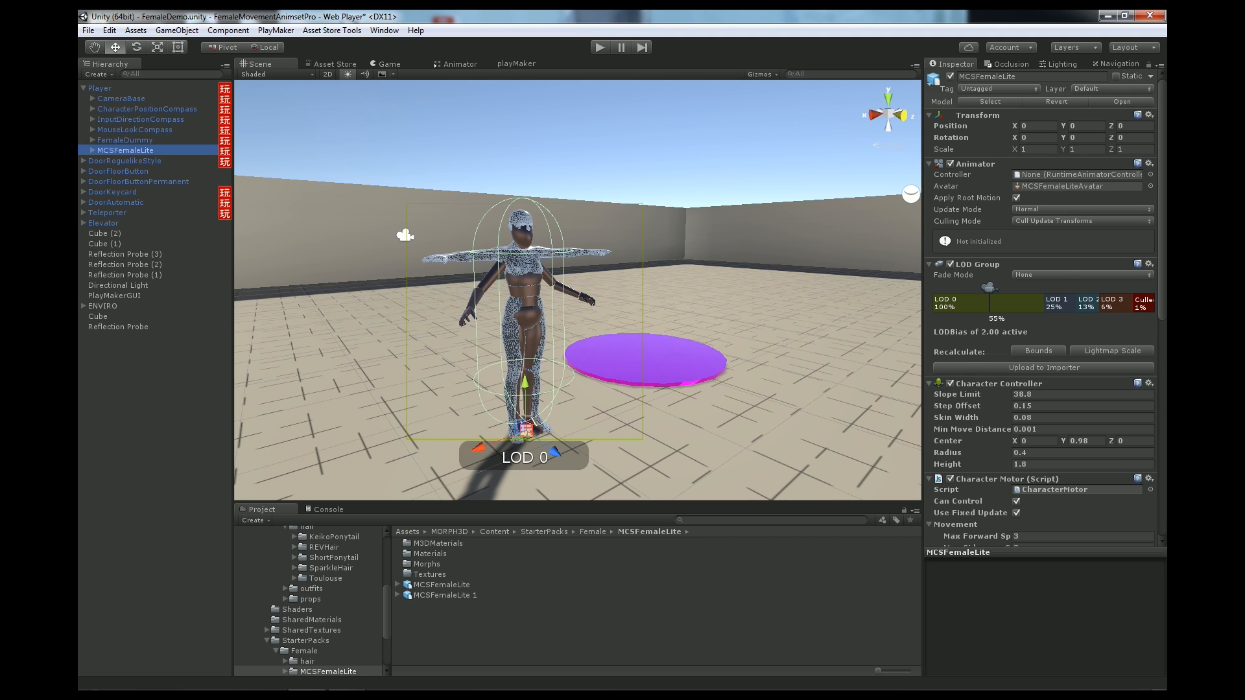
pyautogui.click(1002, 89)
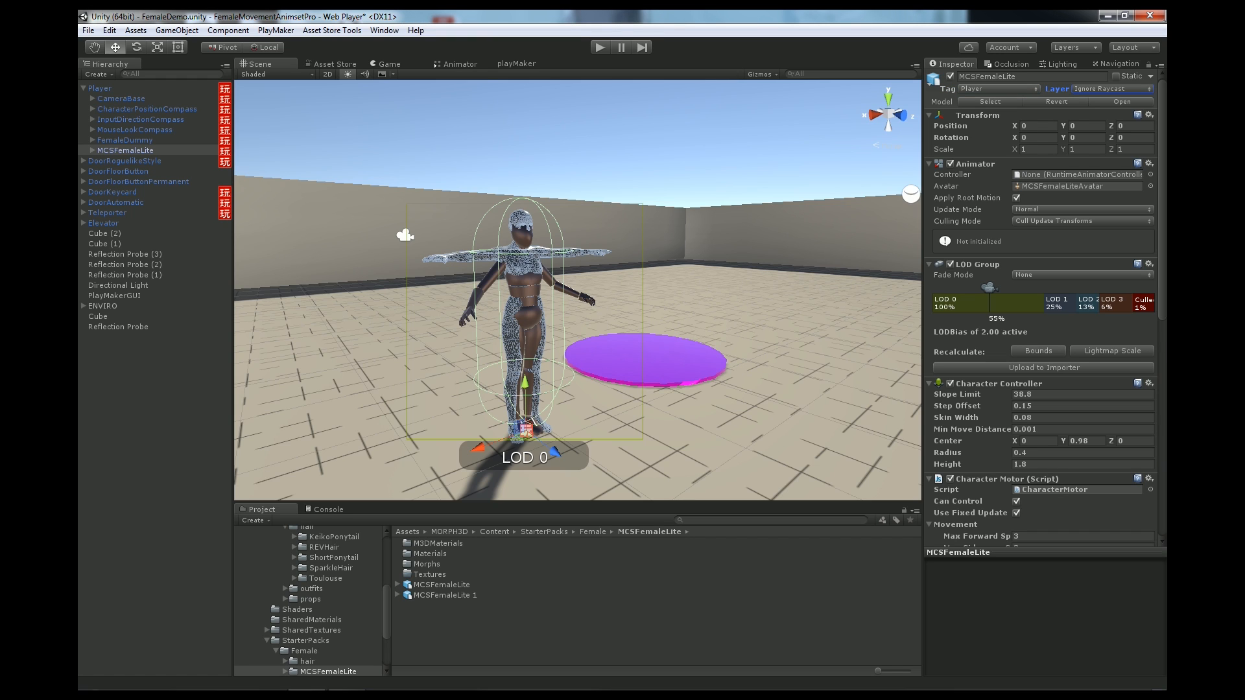
pyautogui.click(124, 140)
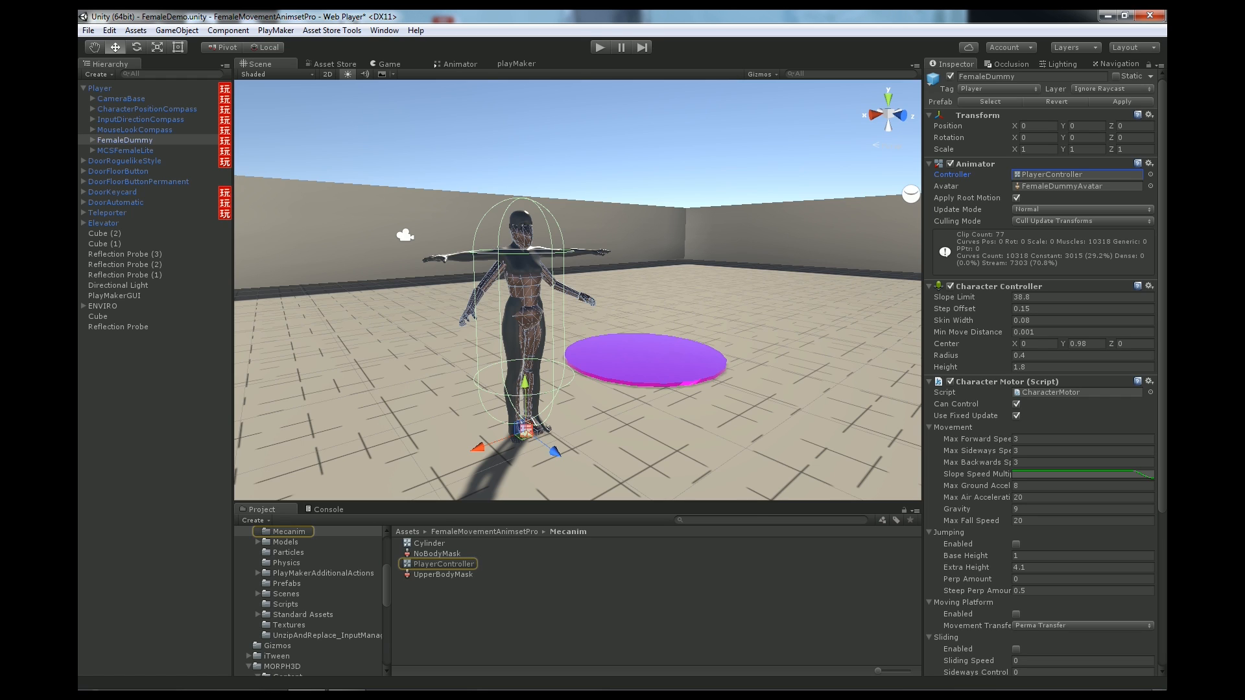
# Assign the PlayerController animator controller to MCSFemaleLite's Animator.
pyautogui.click(127, 150)
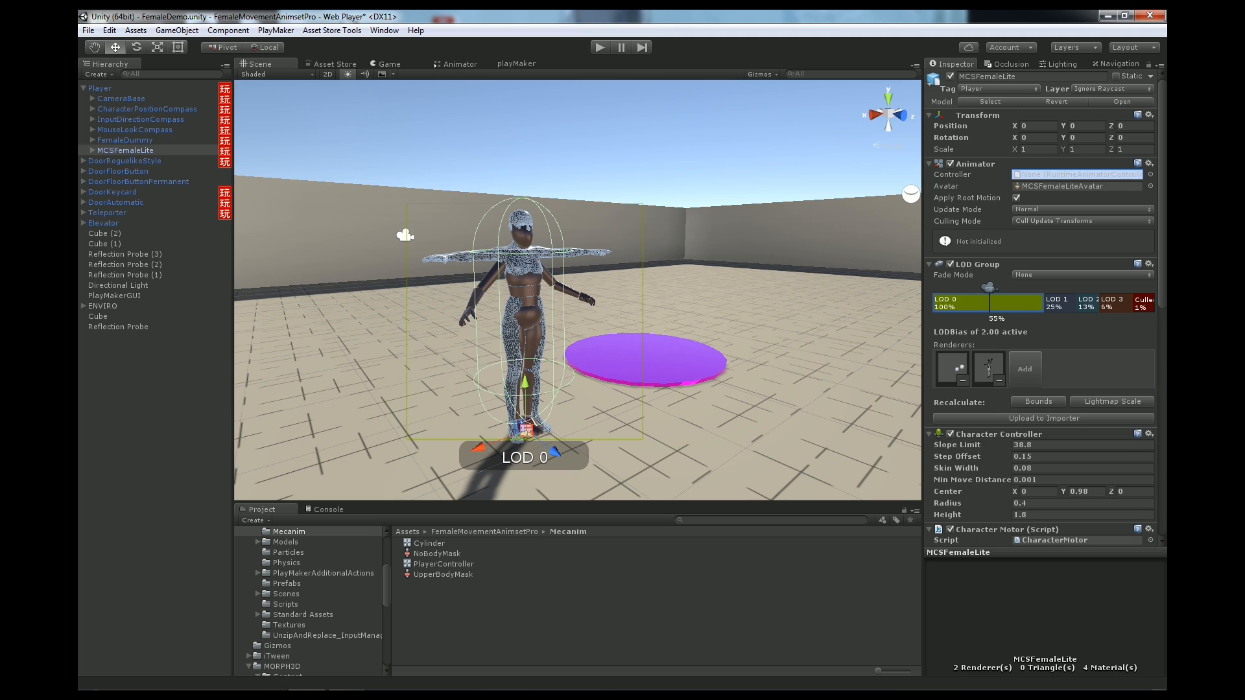
pyautogui.click(1082, 174)
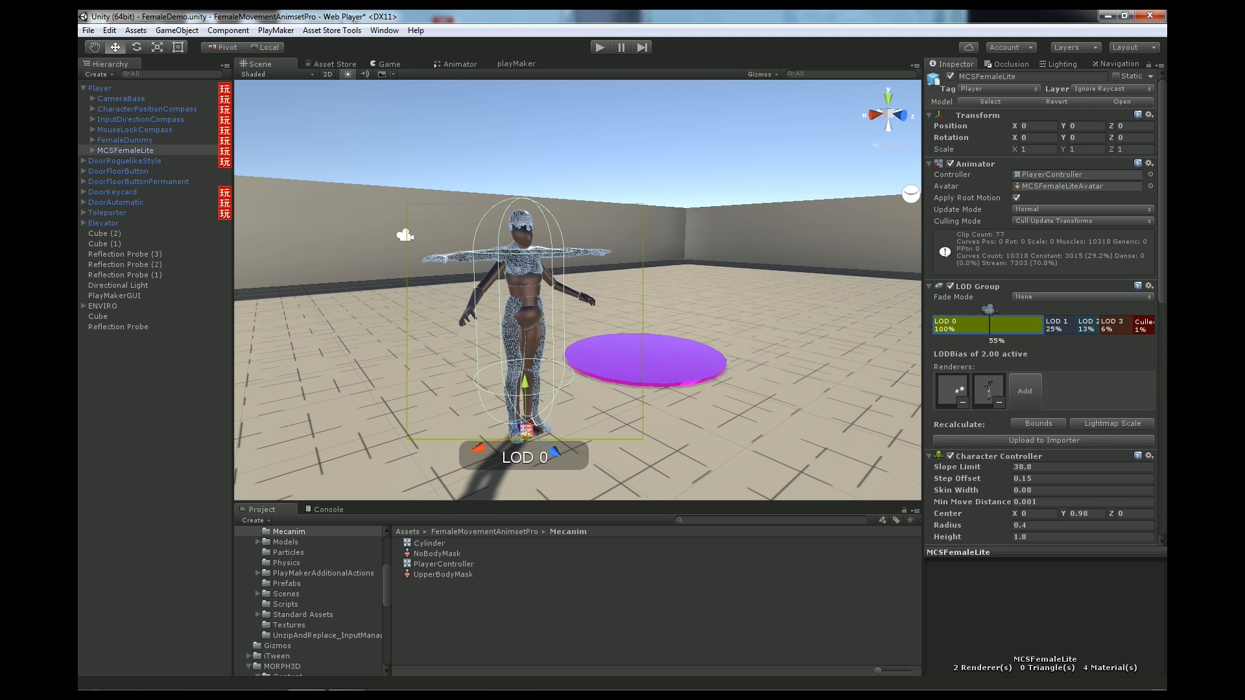
pyautogui.click(125, 140)
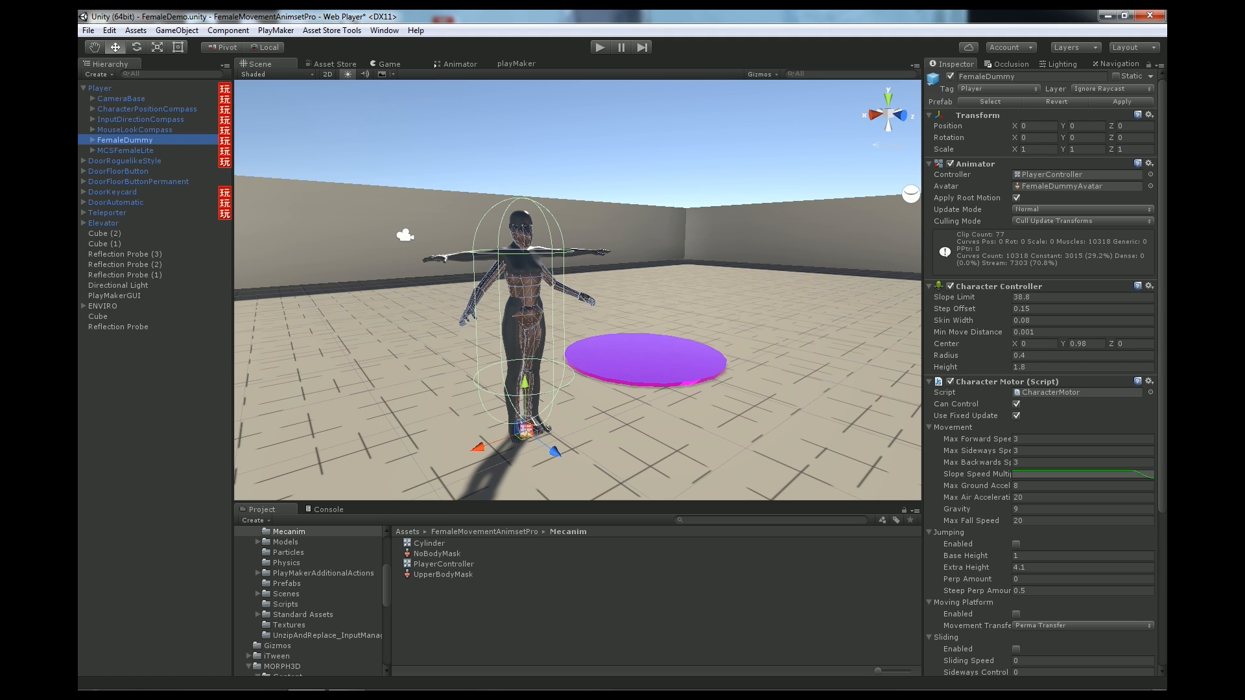
# Delete FemaleDummy from the hierarchy and show Player's MovementFSM in PlayMaker.
pyautogui.rightClick(124, 140)
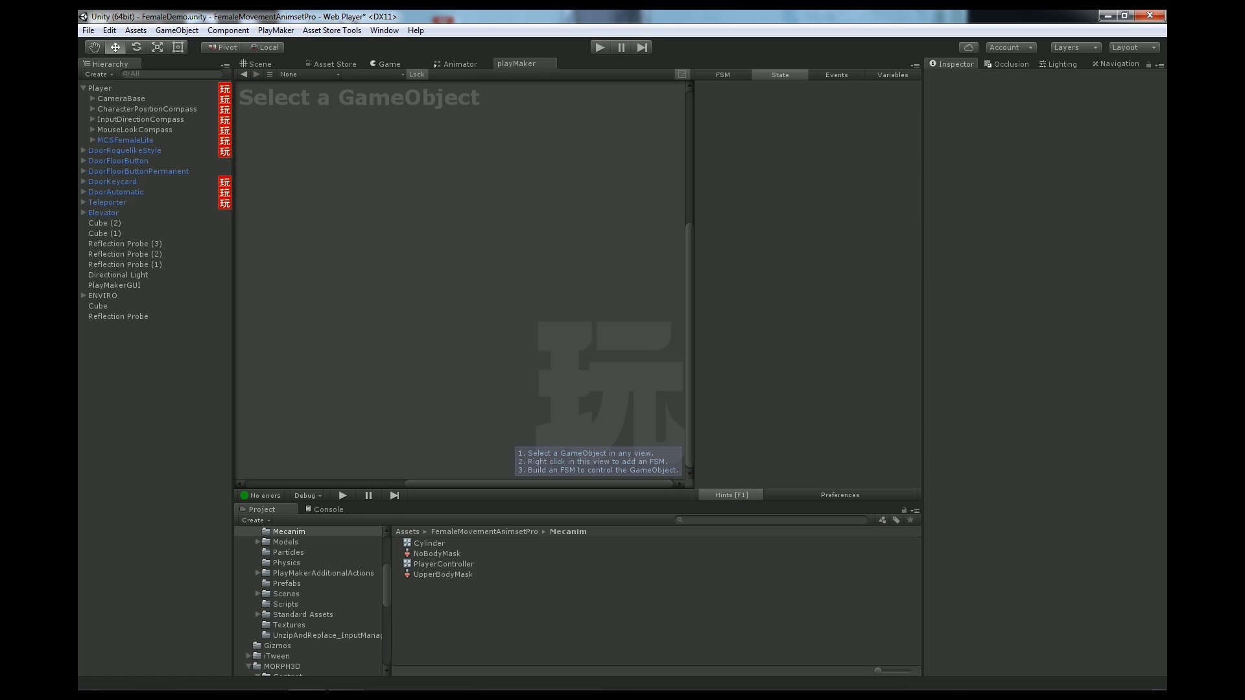
pyautogui.click(124, 140)
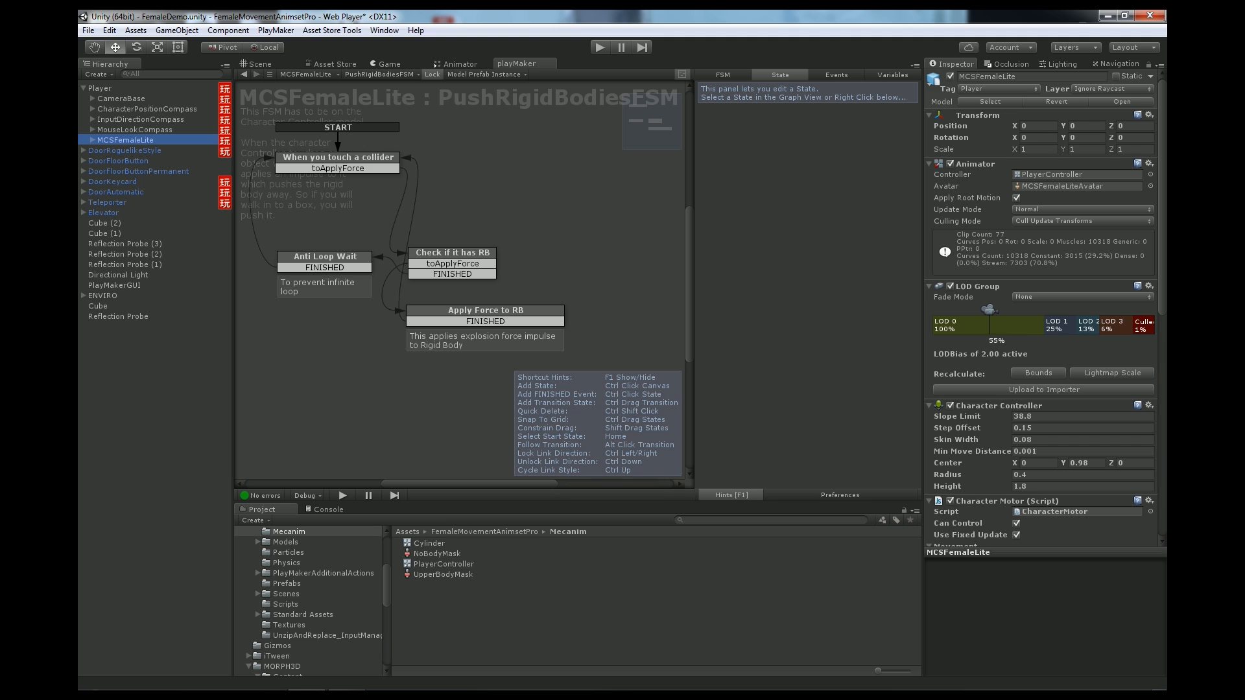
pyautogui.click(83, 88)
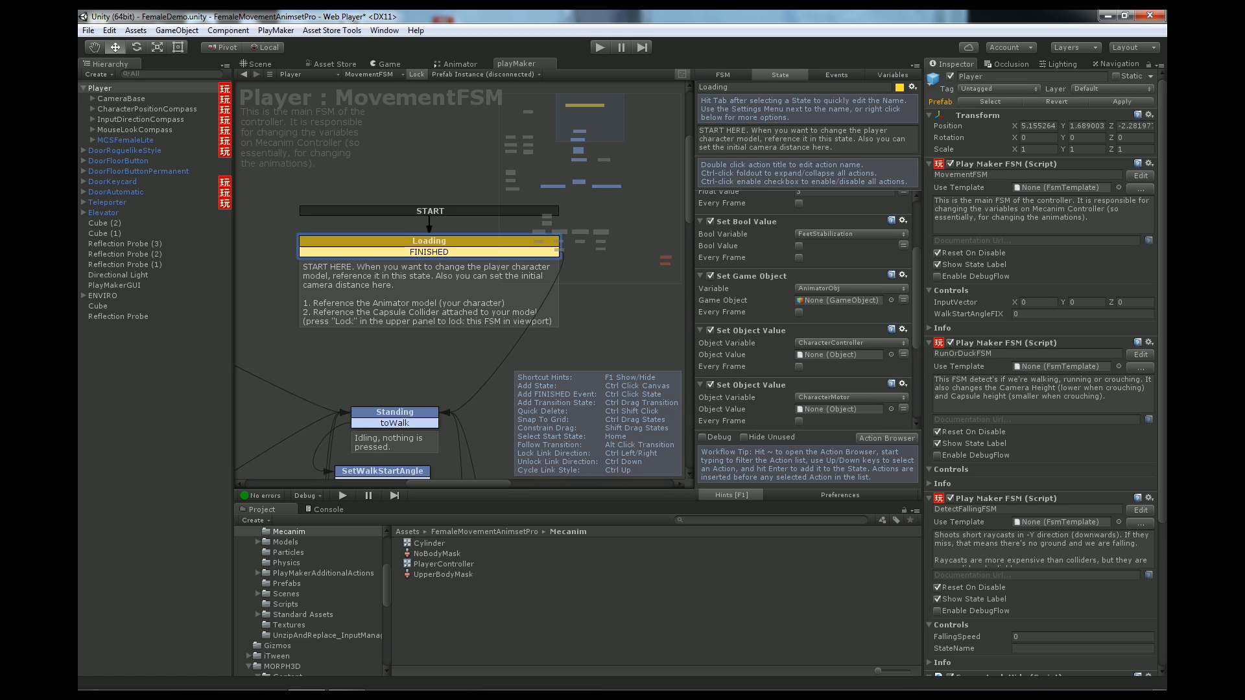
# Drop MCSFemaleLite into the Loading state's animator, character controller and motor reference fields.
pyautogui.click(838, 300)
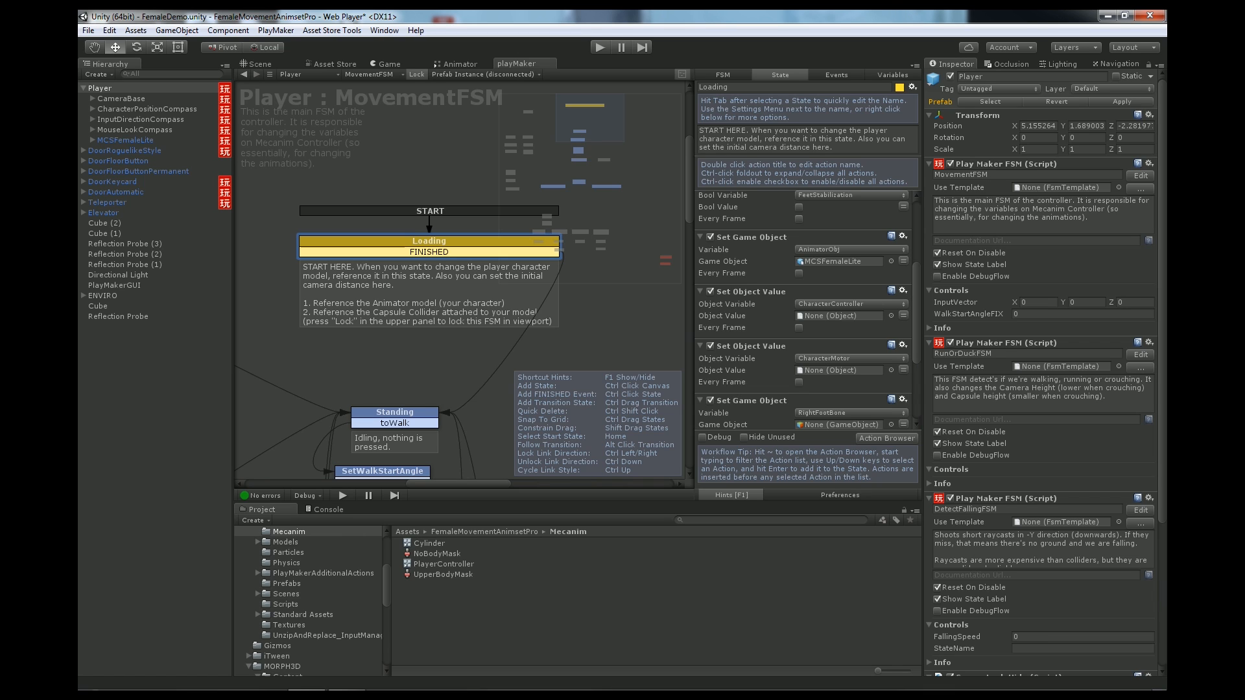
pyautogui.click(124, 140)
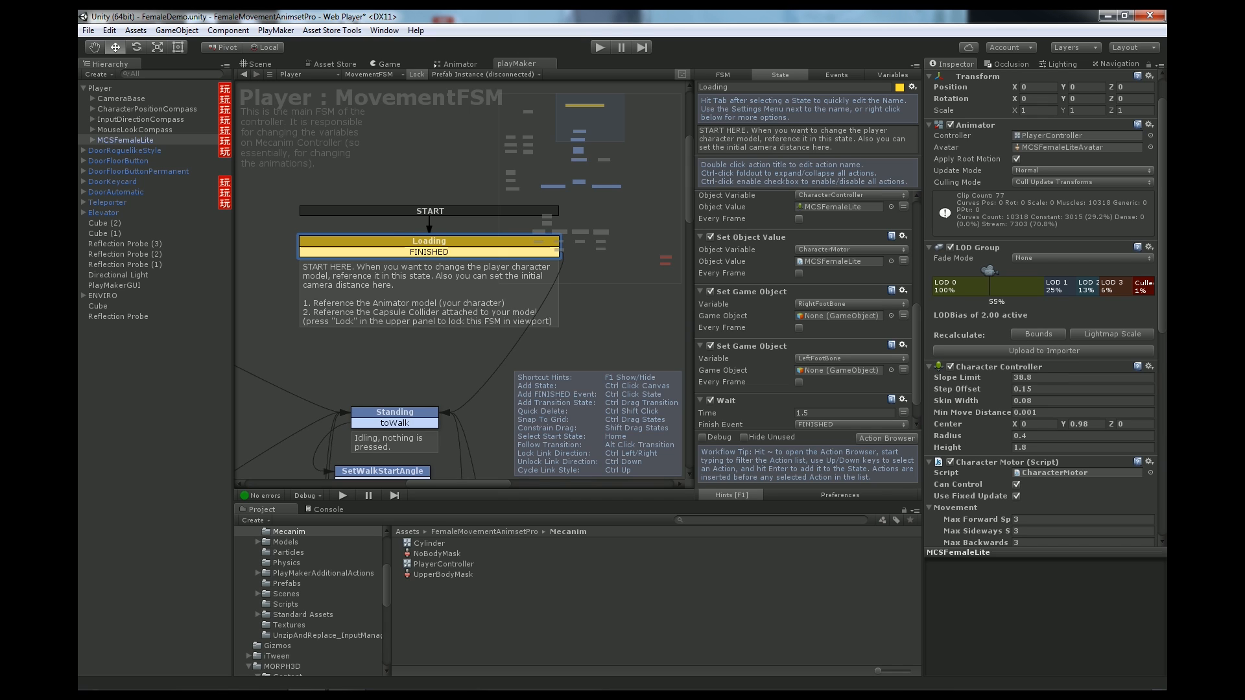
# Expand MCSFemaleLite's Genesis2Female hip/pelvis bones to expose lFoot and rFoot for the foot bone fields.
pyautogui.click(86, 140)
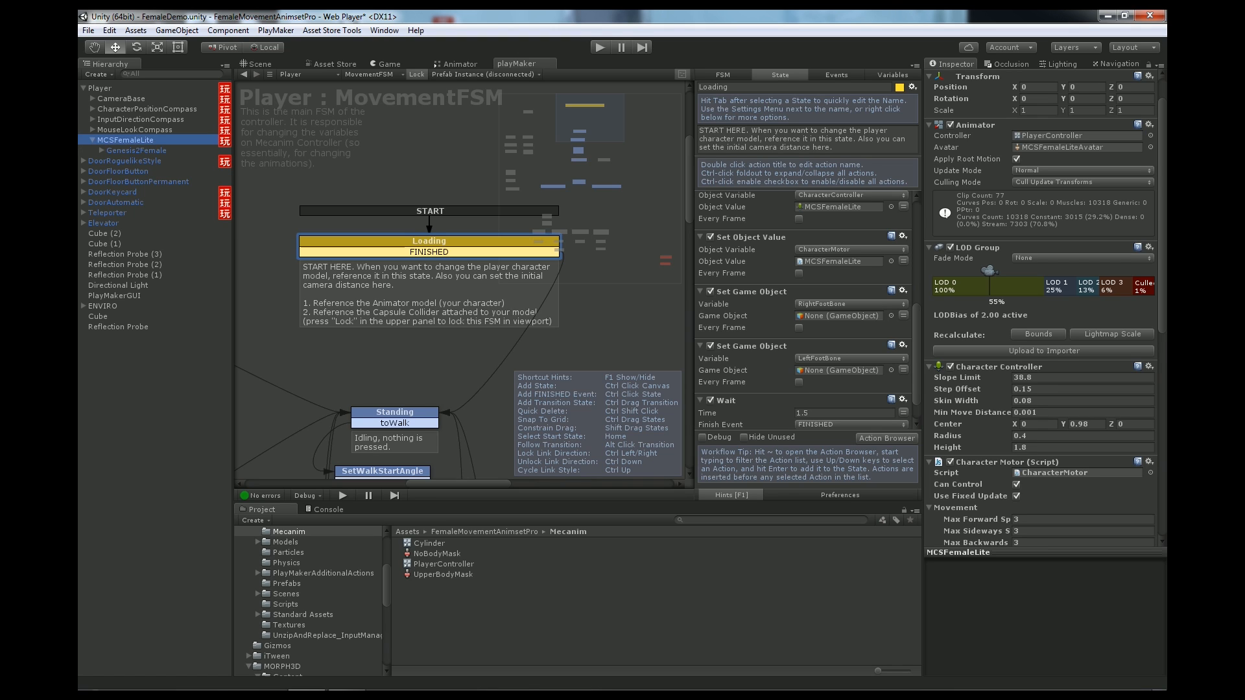
pyautogui.click(93, 150)
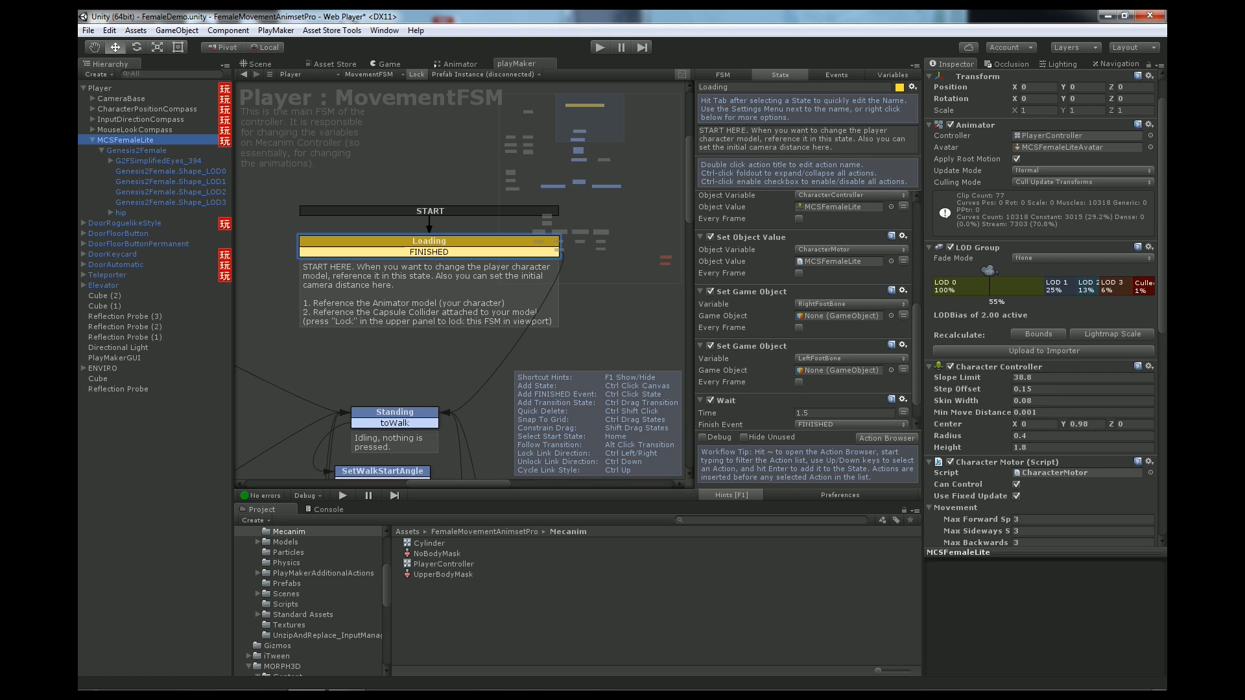
pyautogui.click(111, 213)
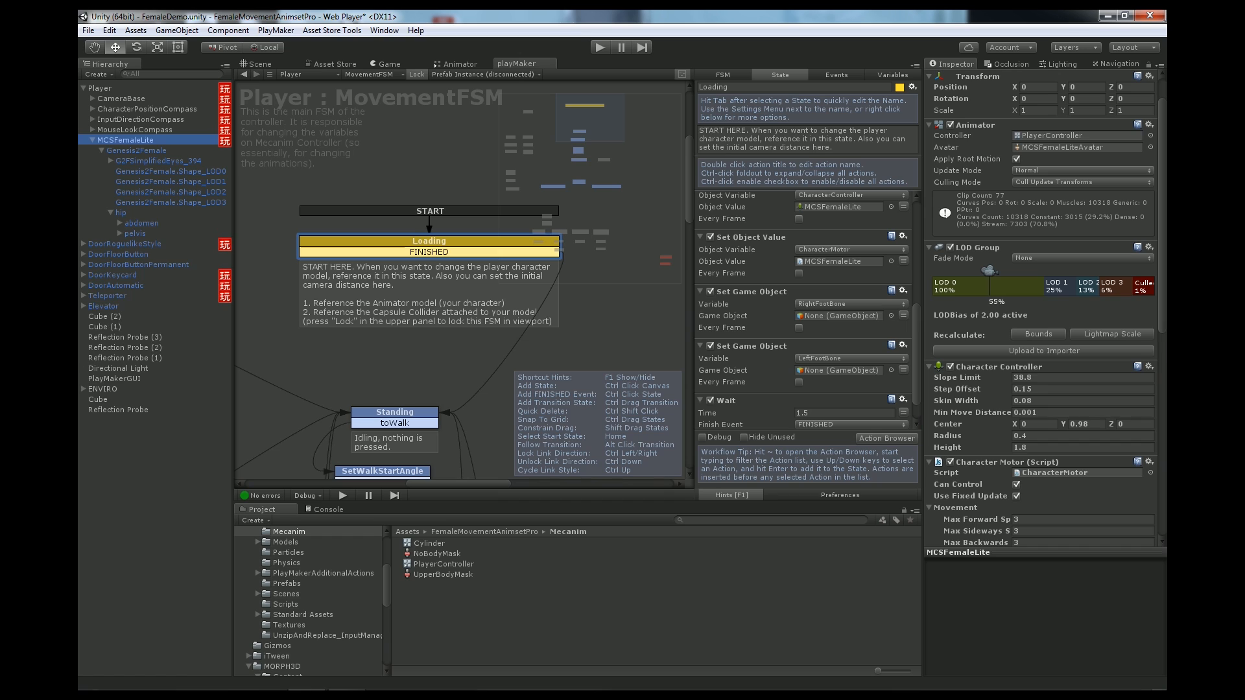
pyautogui.click(119, 234)
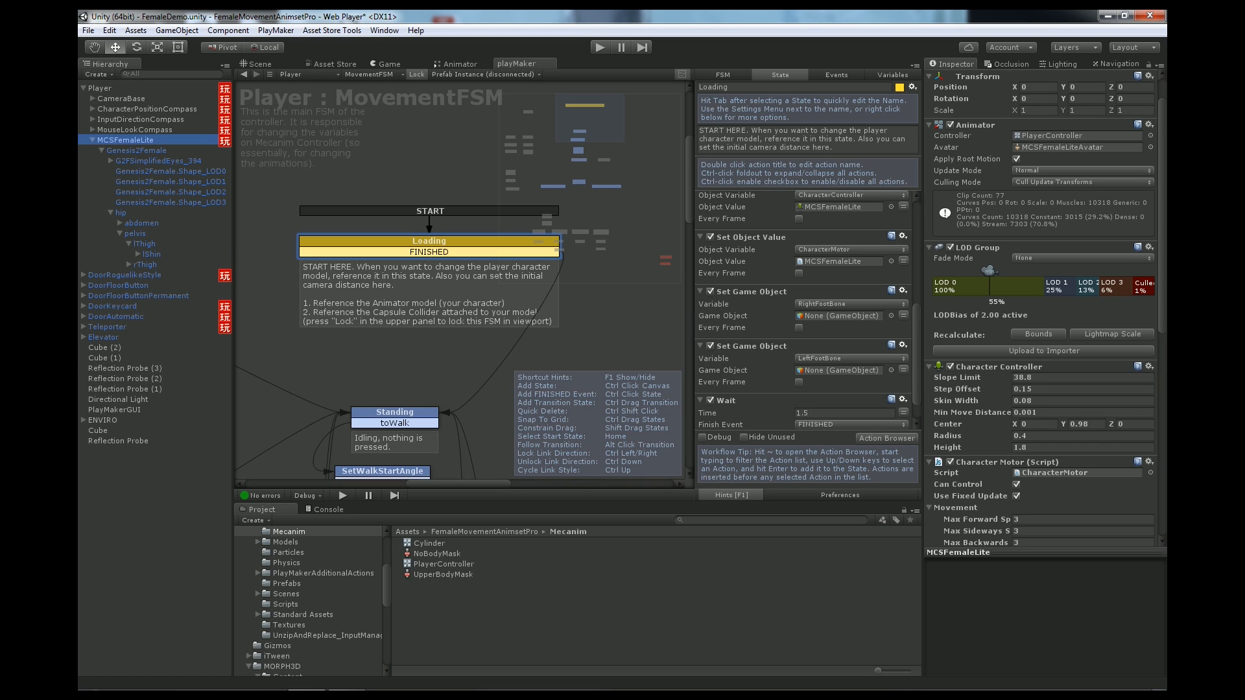
pyautogui.click(143, 254)
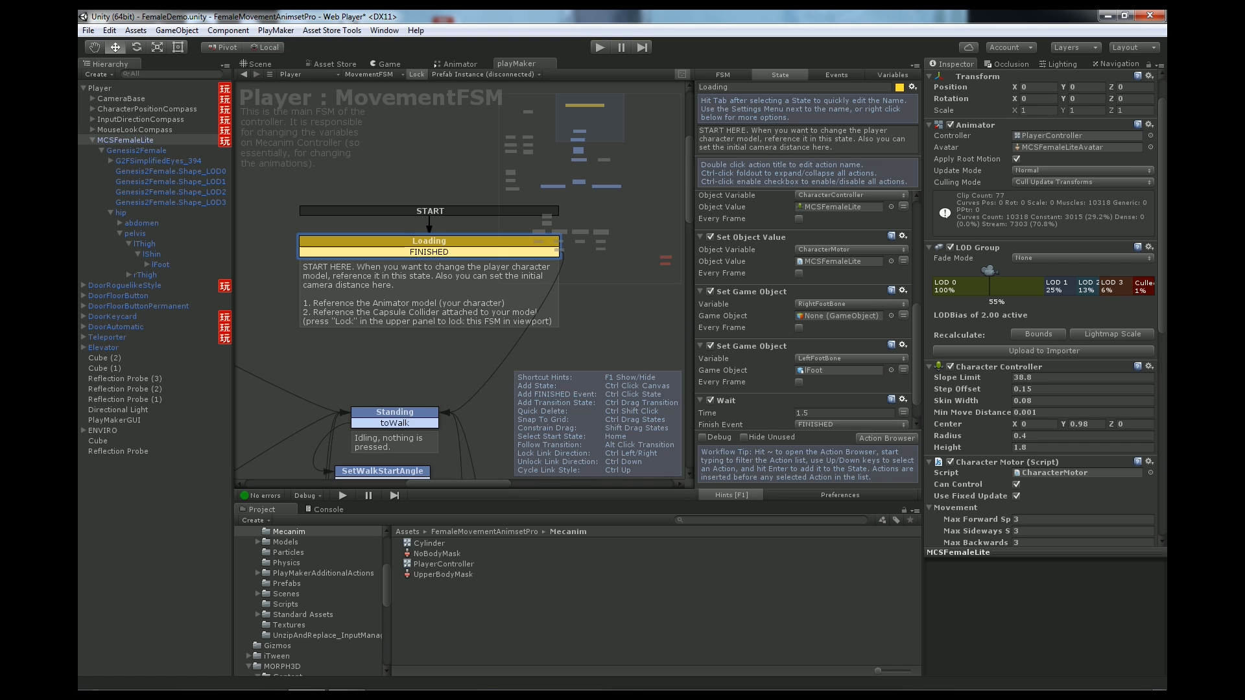
pyautogui.click(129, 275)
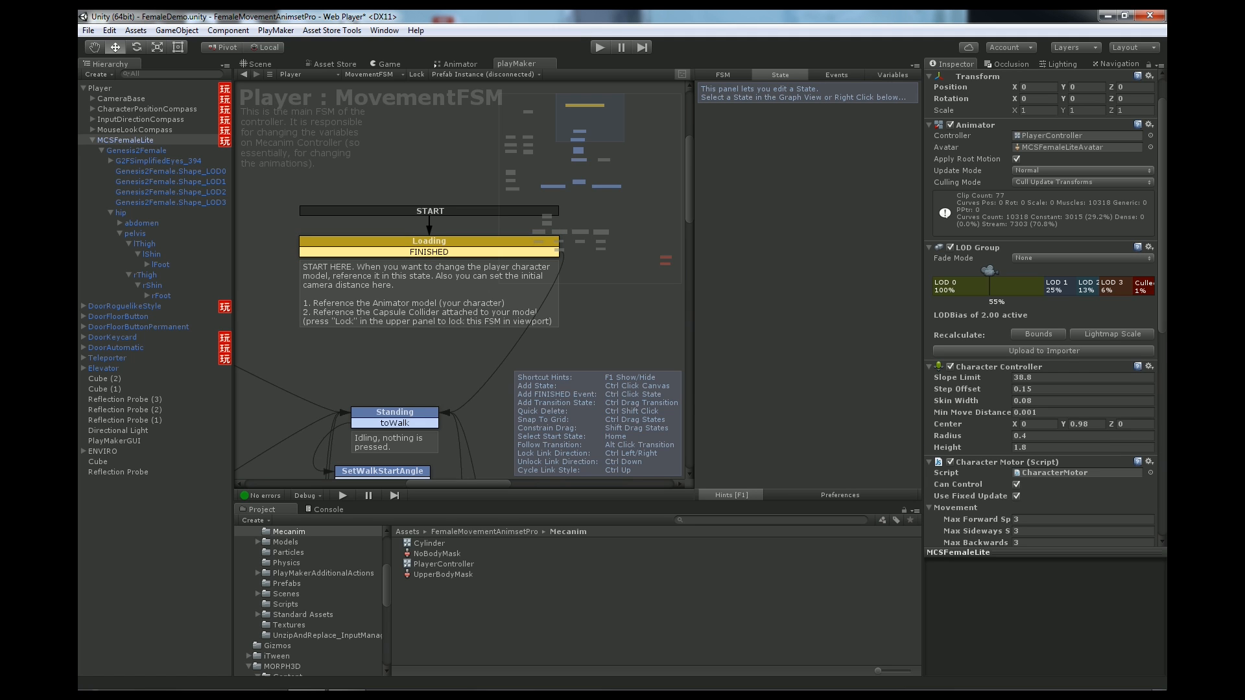
# Play the scene to walk around as MCSFemaleLite, then stop the play test.
pyautogui.click(257, 64)
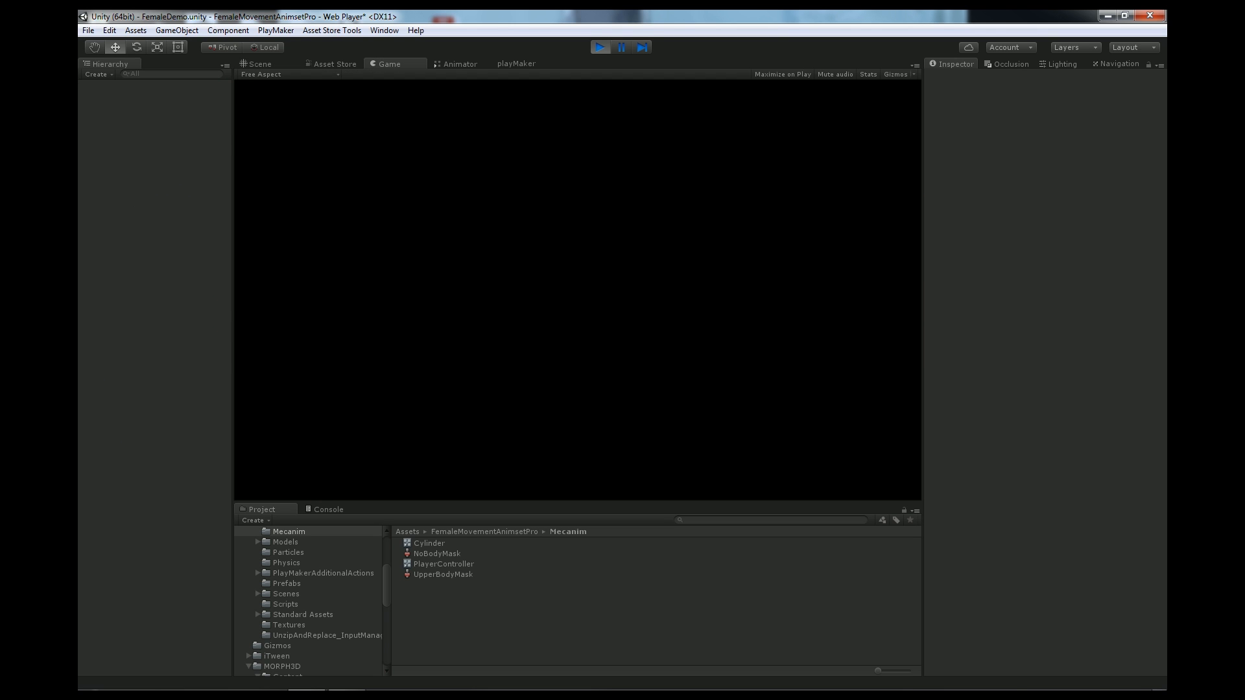
pyautogui.click(602, 47)
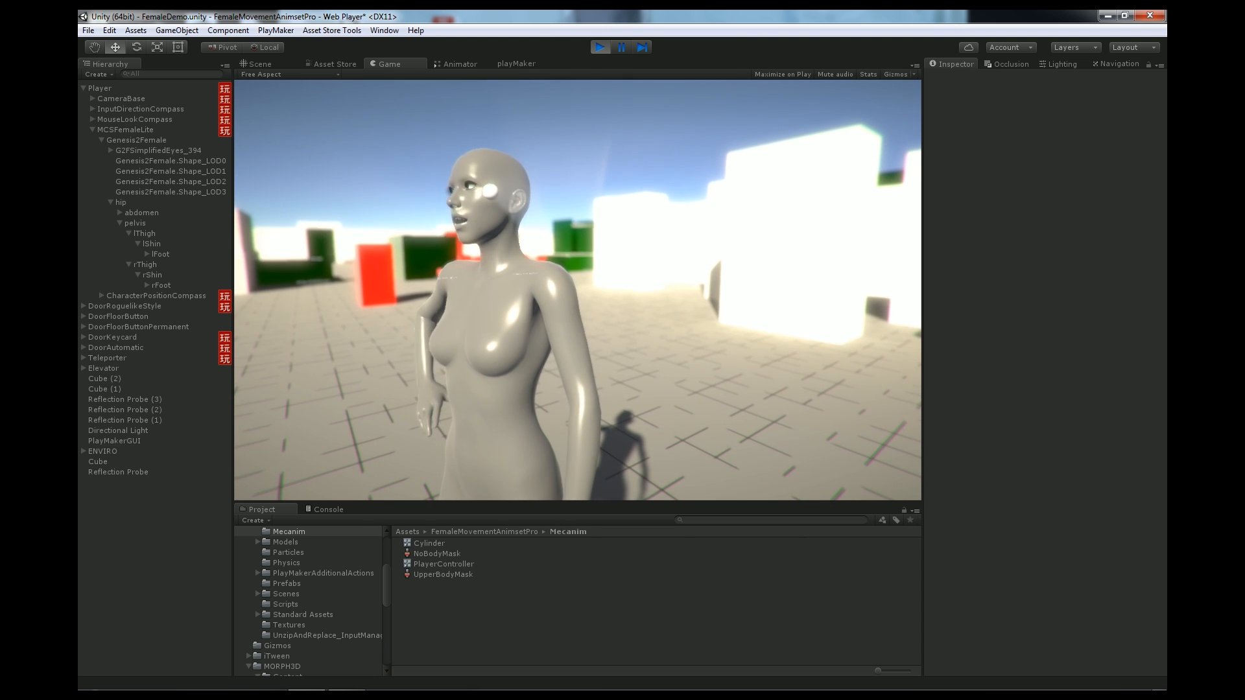
pyautogui.click(254, 64)
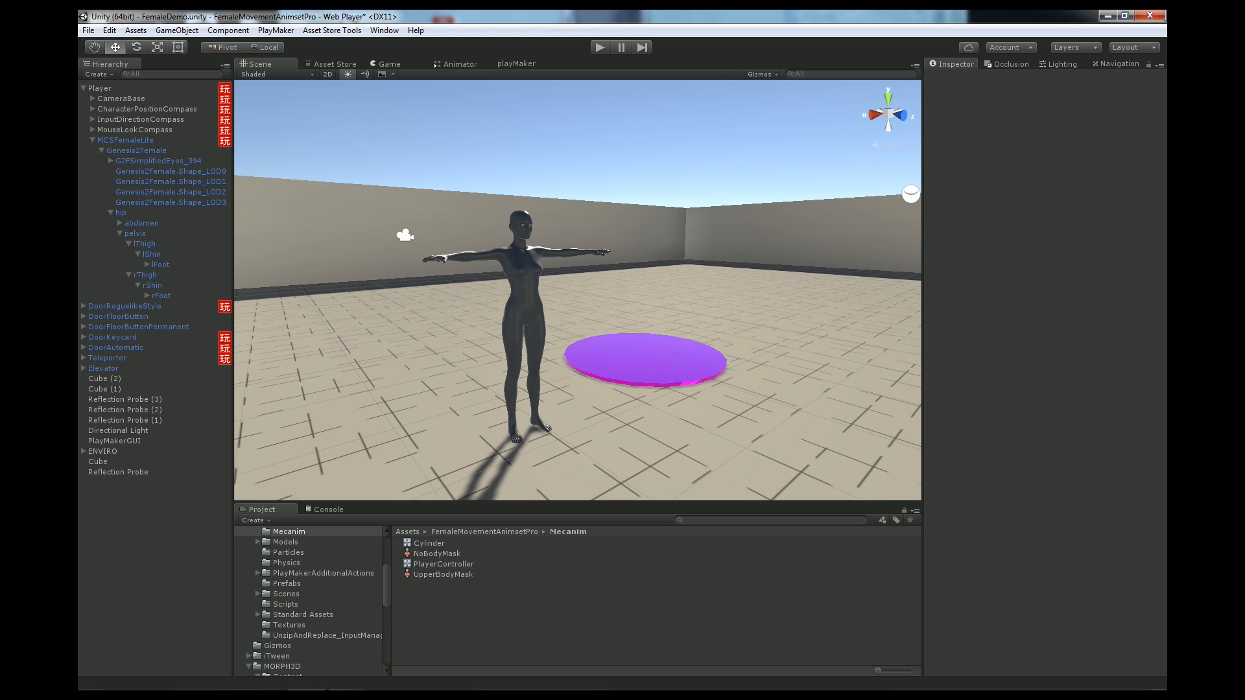
# Select the MORPH3D folder in the Project panel and browse its ContentPacks subfolders.
pyautogui.click(84, 140)
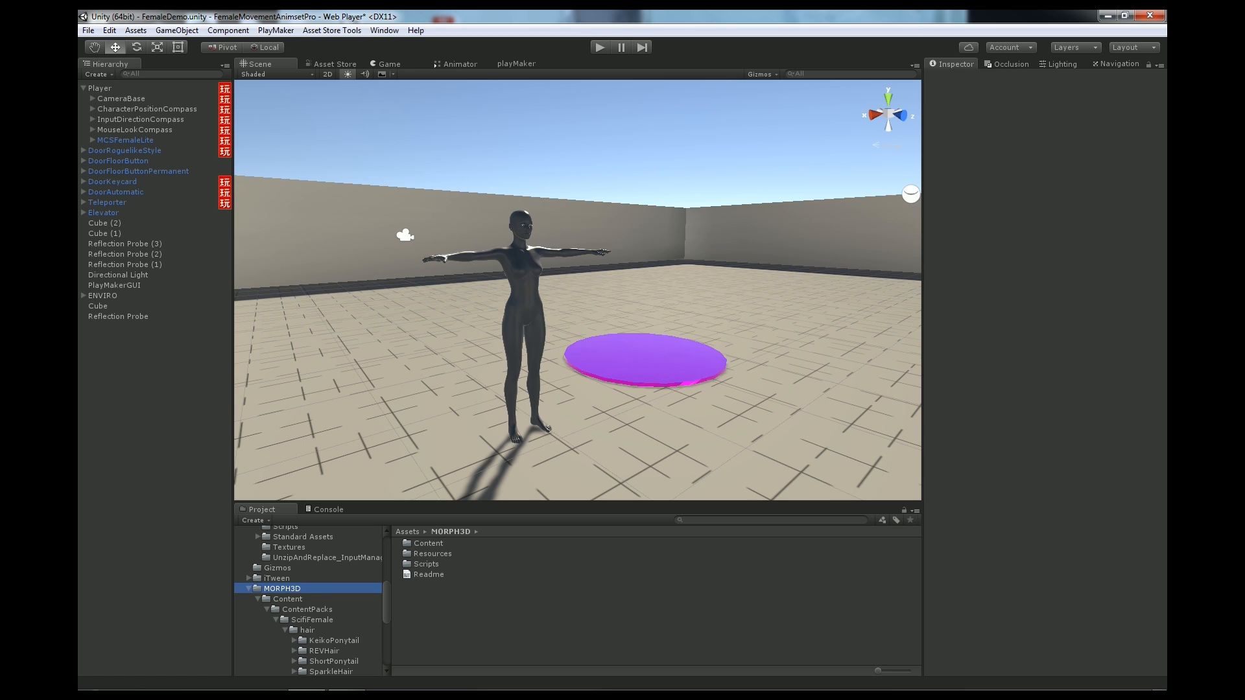
pyautogui.scroll(-3)
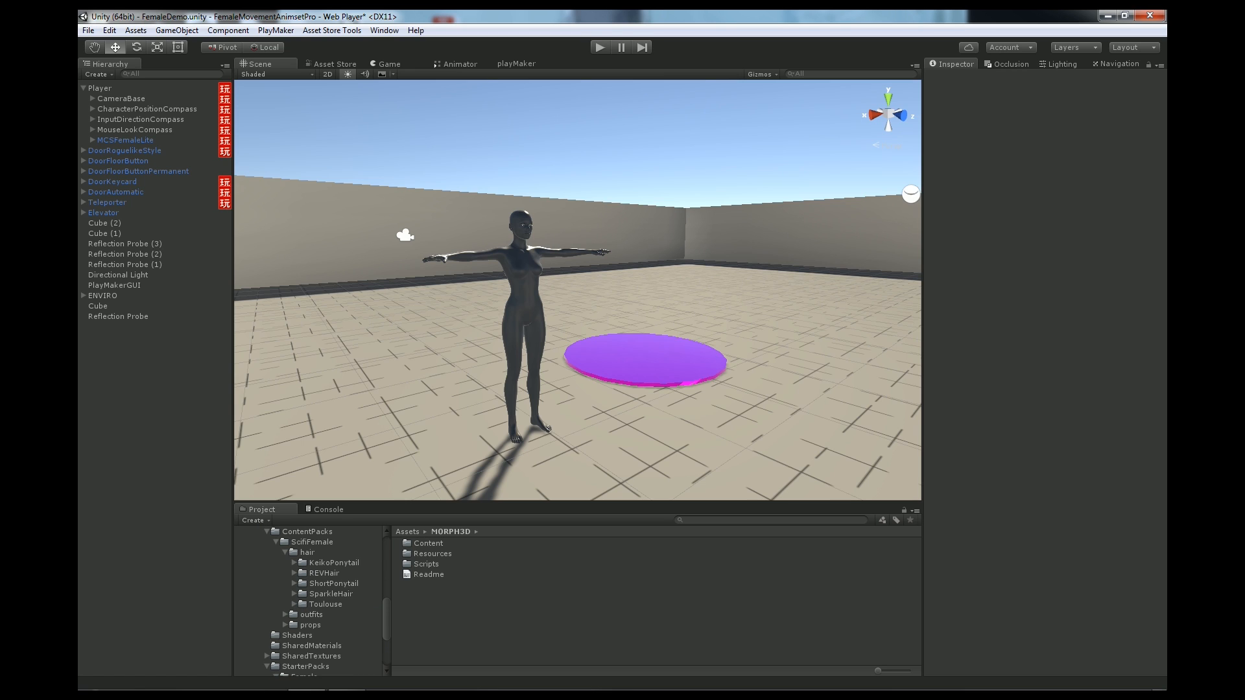
pyautogui.scroll(-3)
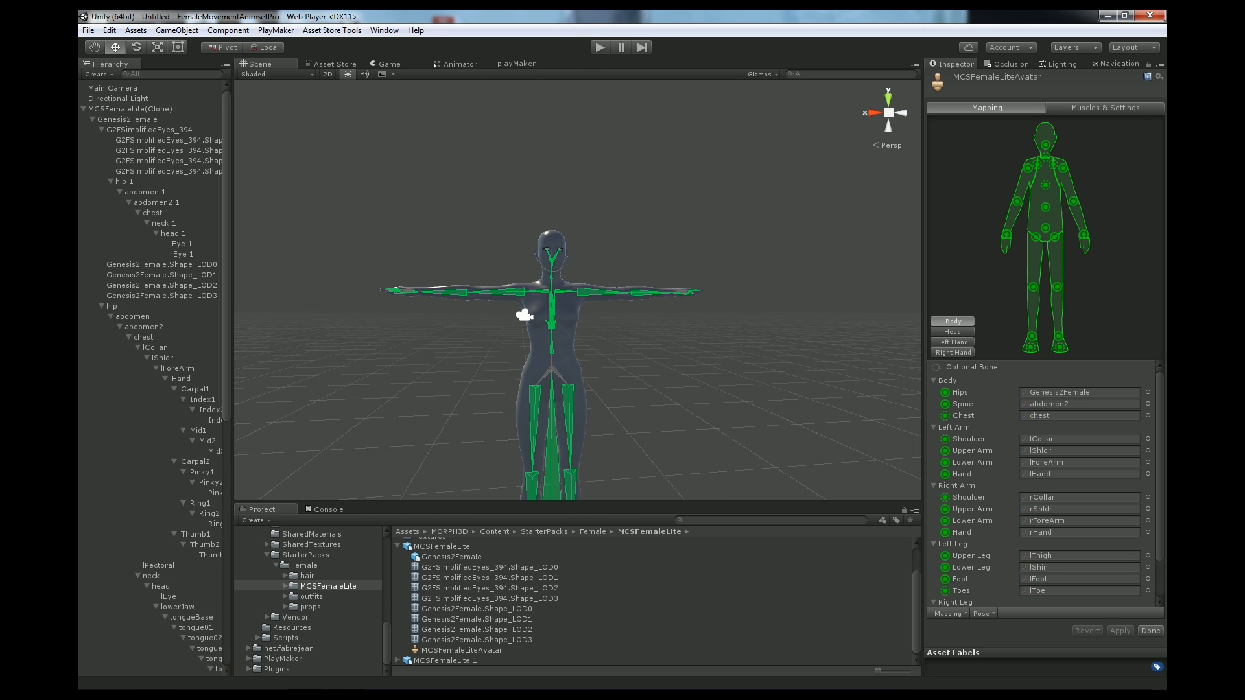
# Set the Jaw bone of the MCSFemaleLite avatar's Head mapping to None.
pyautogui.click(952, 332)
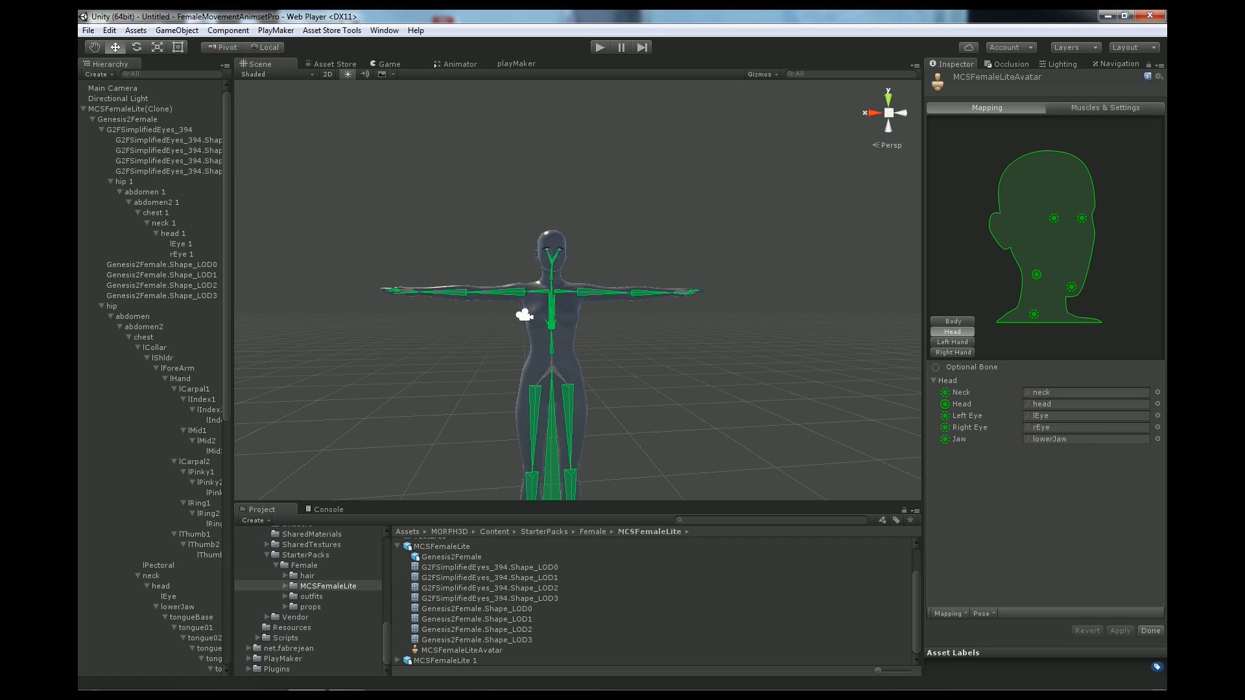
pyautogui.click(1072, 287)
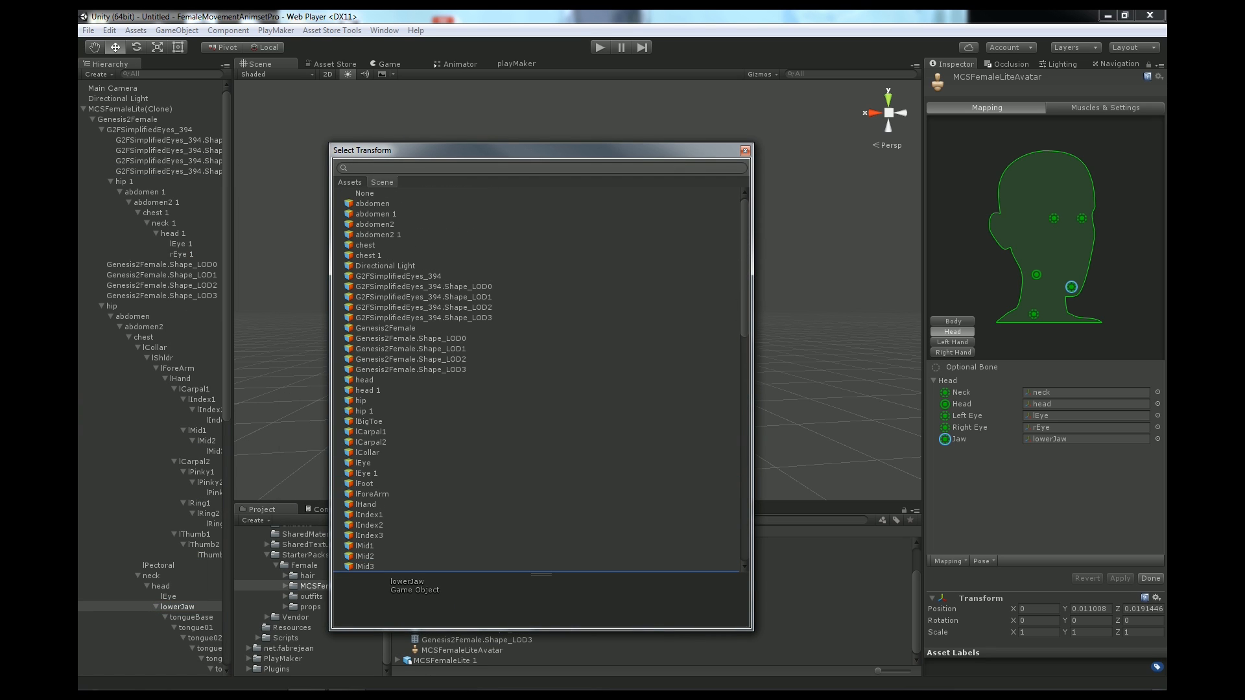
pyautogui.click(364, 194)
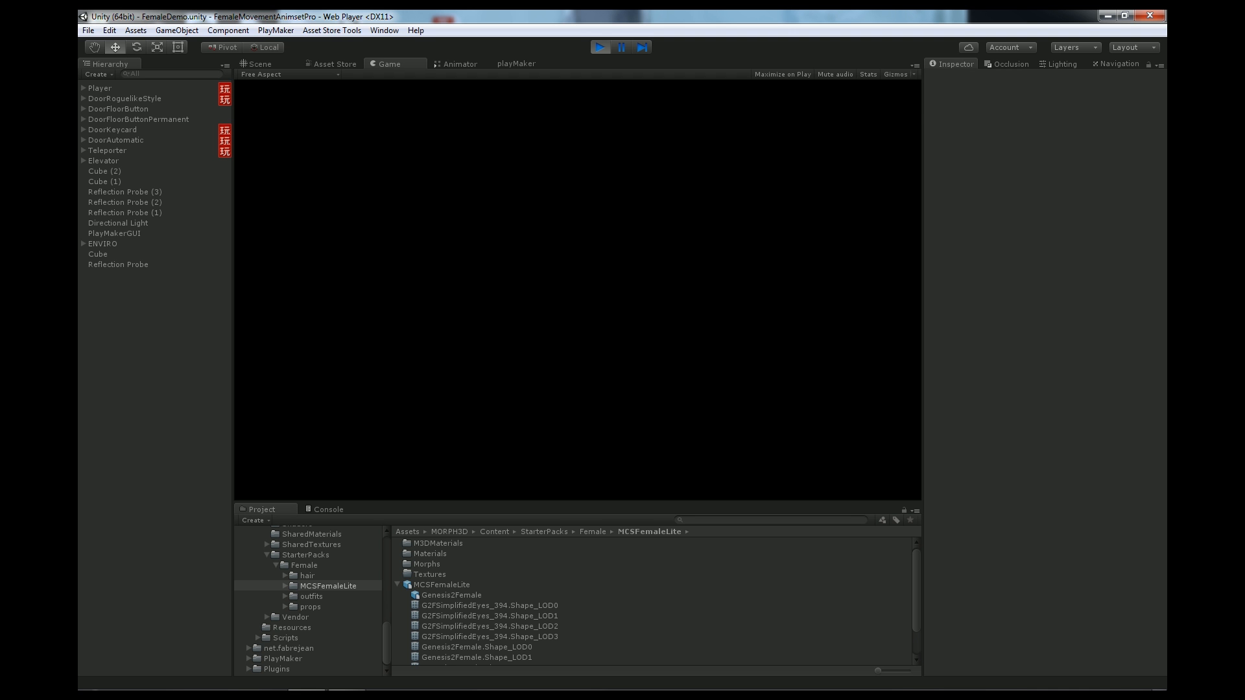
# Start Play mode on the FemaleDemo scene to test the MCSFemaleLite character.
pyautogui.click(600, 47)
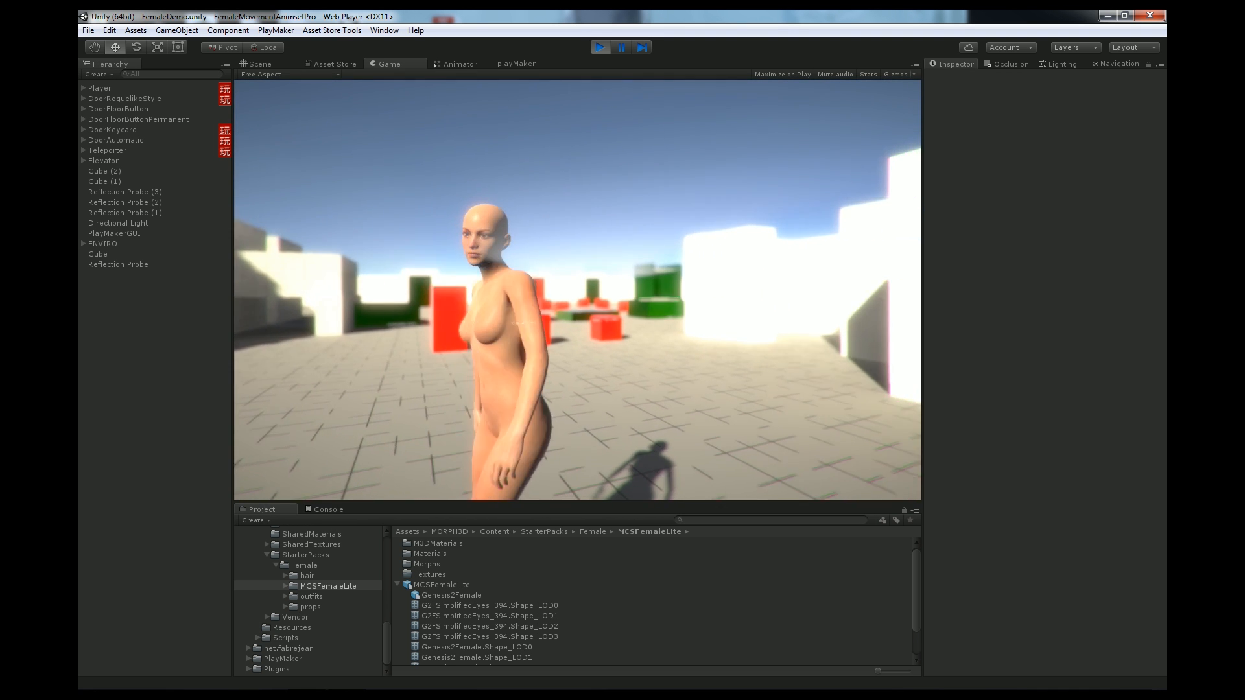